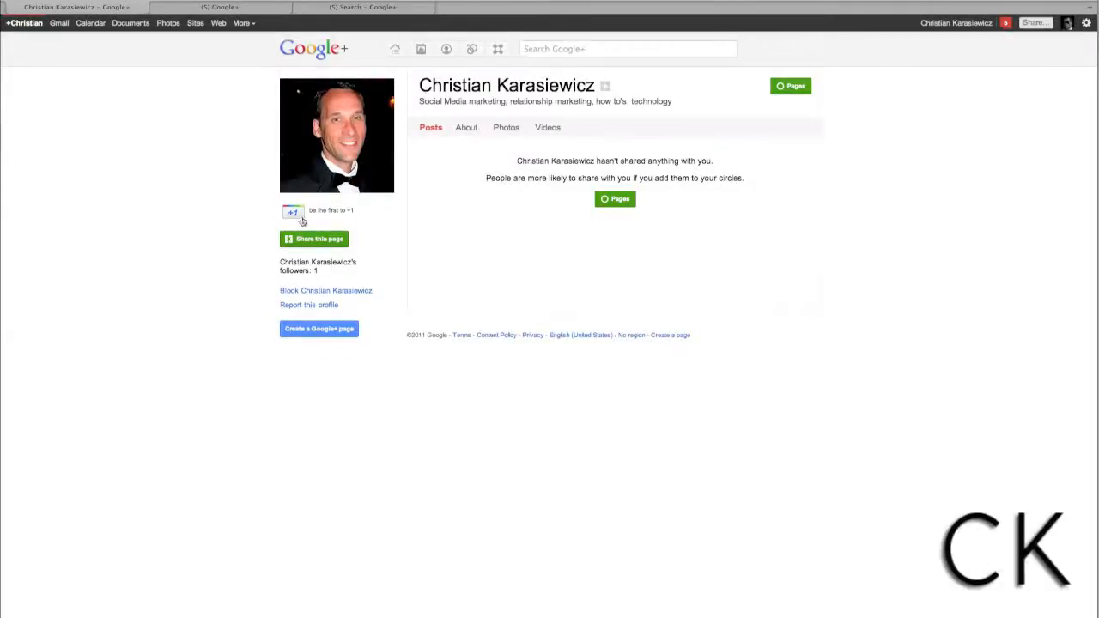
- Give the personal profile a +1, bringing its count to 1
{"action": "left_click", "coordinate": [291, 212]}
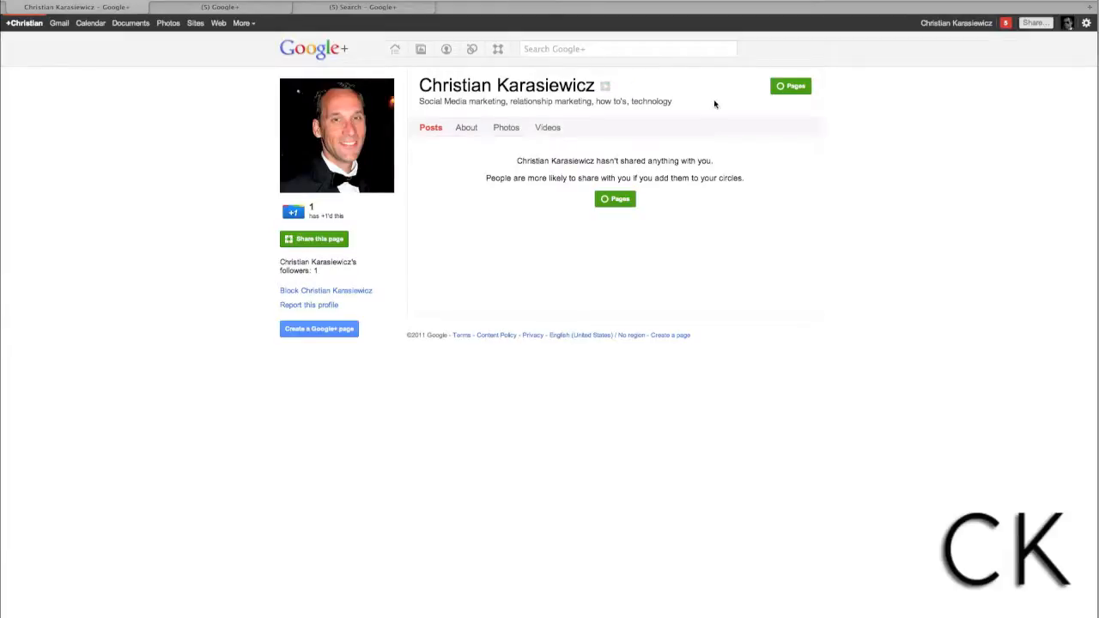
{"action": "mouse_move", "coordinate": [698, 120]}
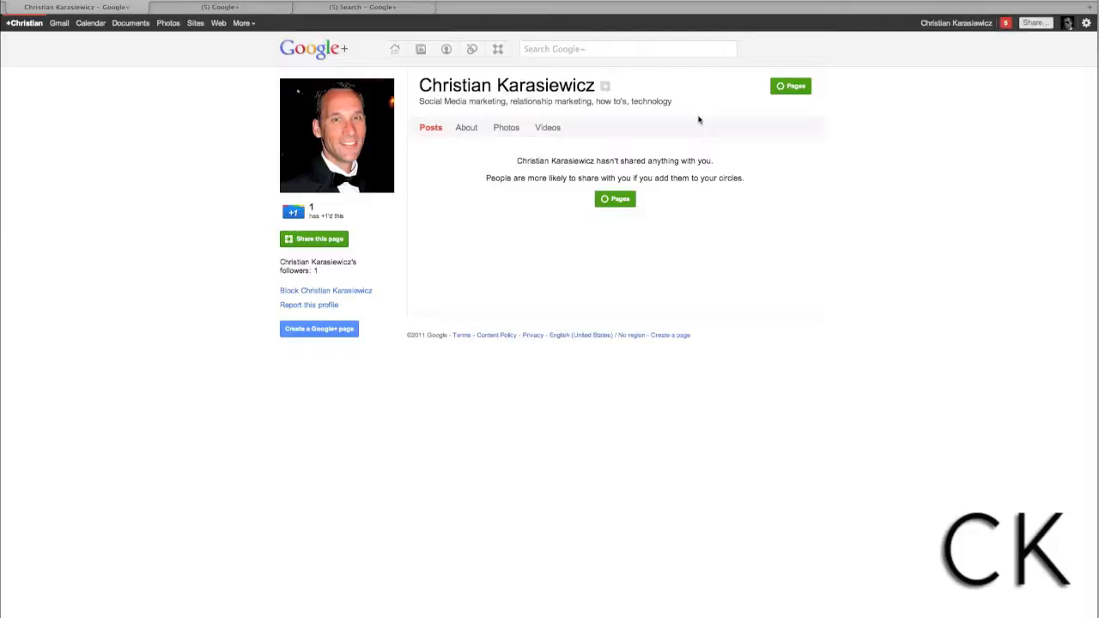
{"action": "mouse_move", "coordinate": [612, 92]}
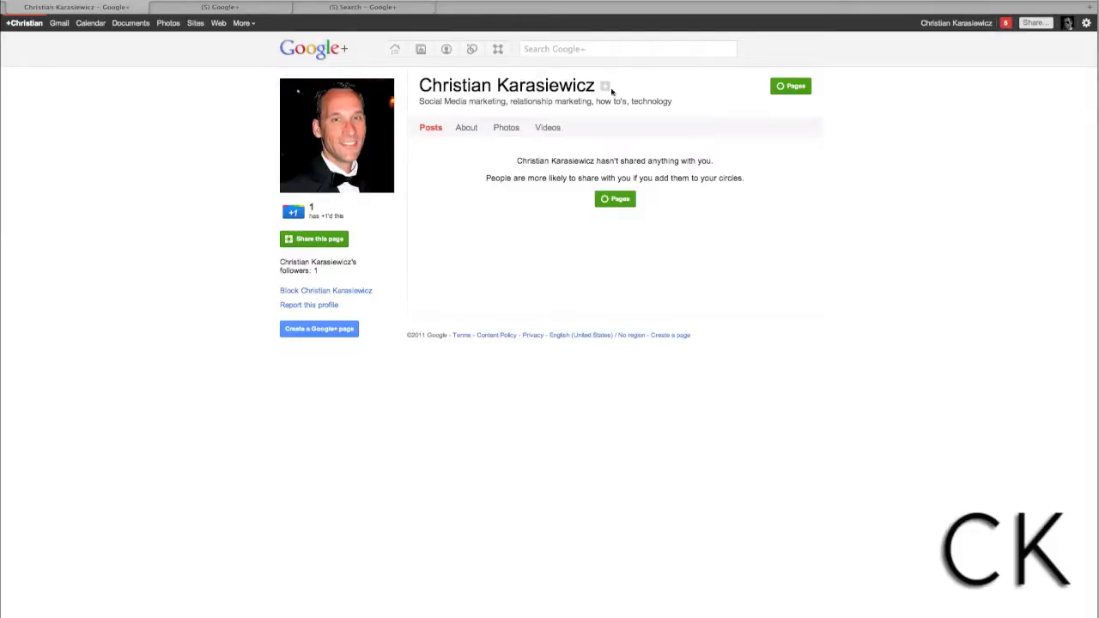
{"action": "mouse_move", "coordinate": [230, 96]}
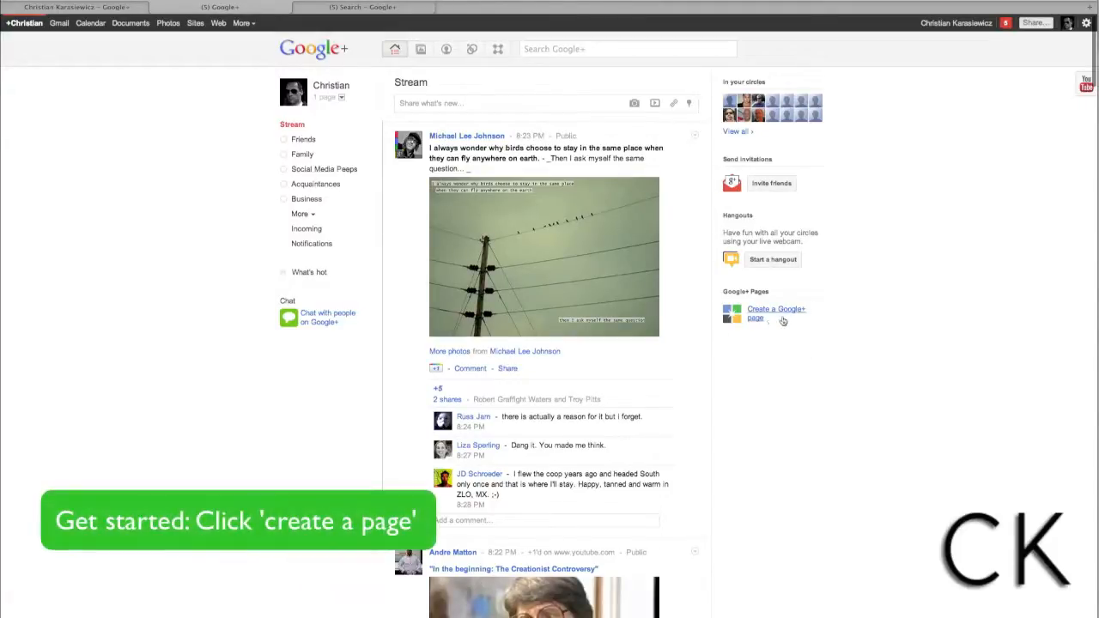
- Start a new Google+ page from the Stream's sidebar to reach the page categories
{"action": "left_click", "coordinate": [775, 313]}
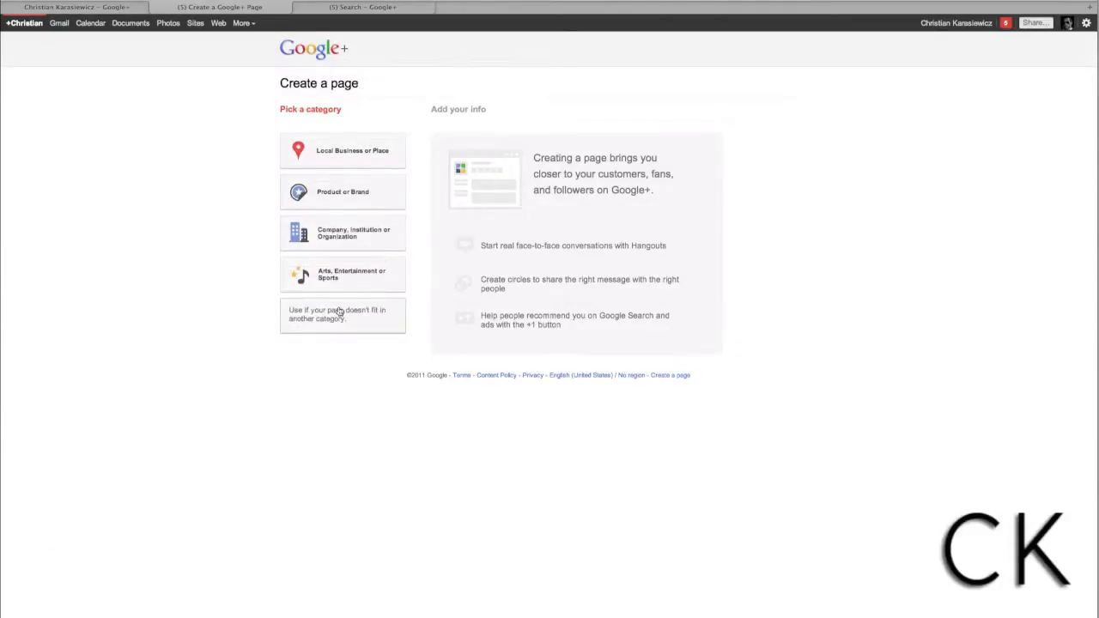
{"action": "left_click", "coordinate": [342, 274]}
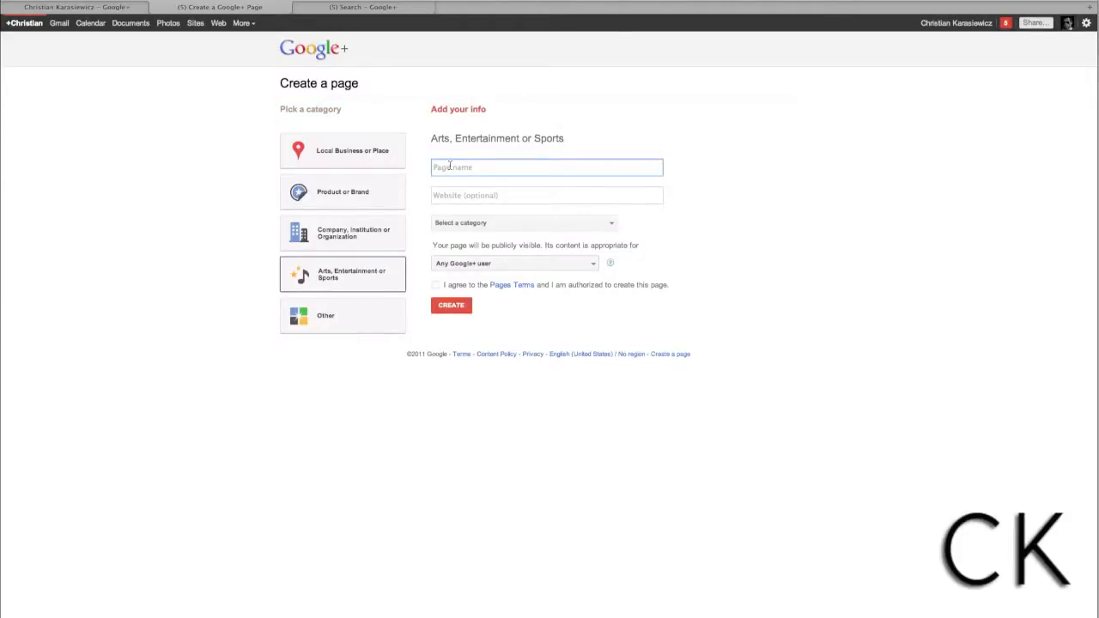
{"action": "left_click", "coordinate": [342, 233]}
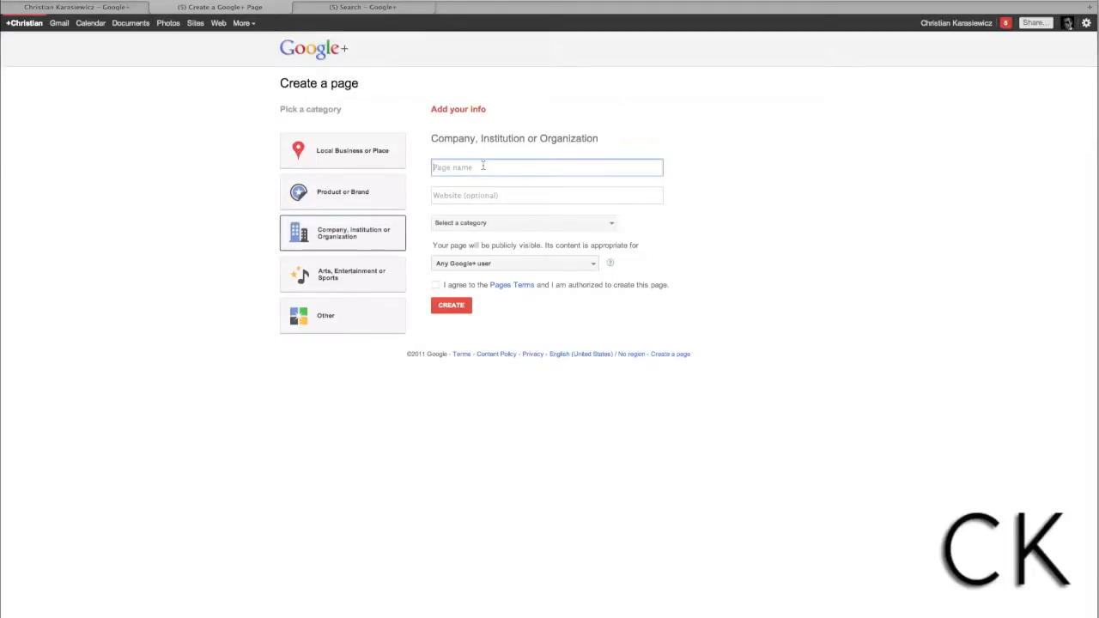
{"action": "type", "text": "CKK Enterprises"}
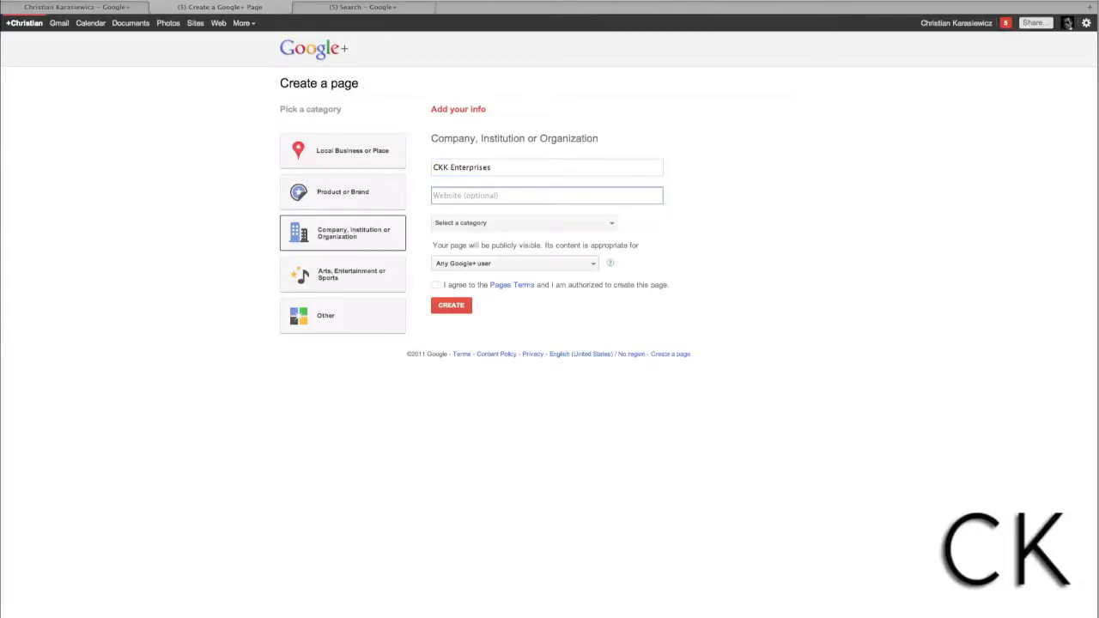
{"action": "type", "text": "www.christ"}
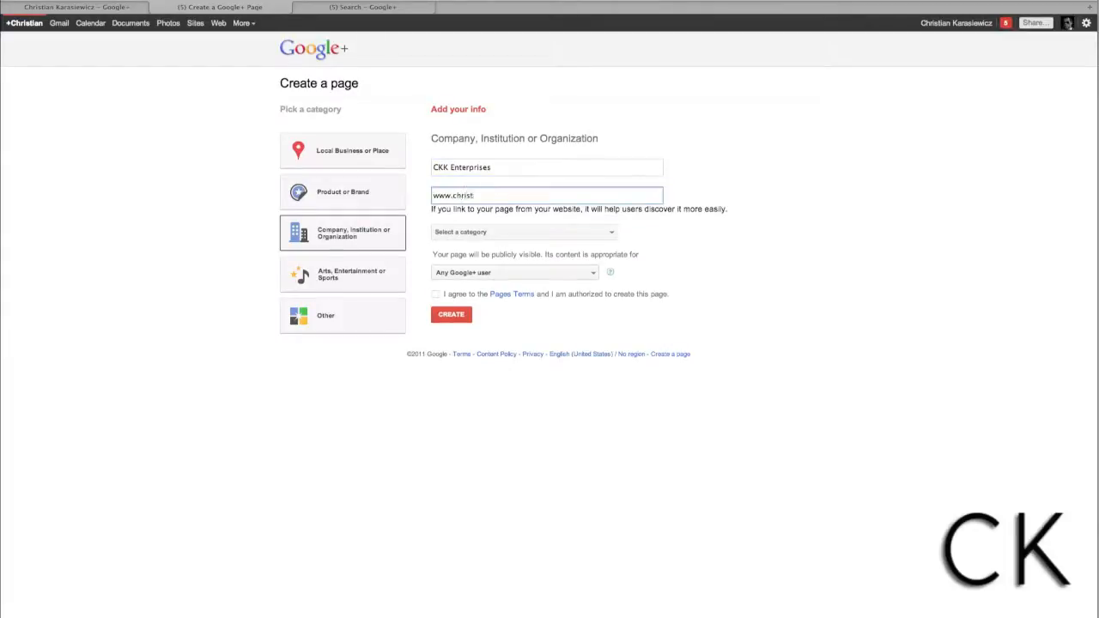
{"action": "type", "text": "iankonline.com"}
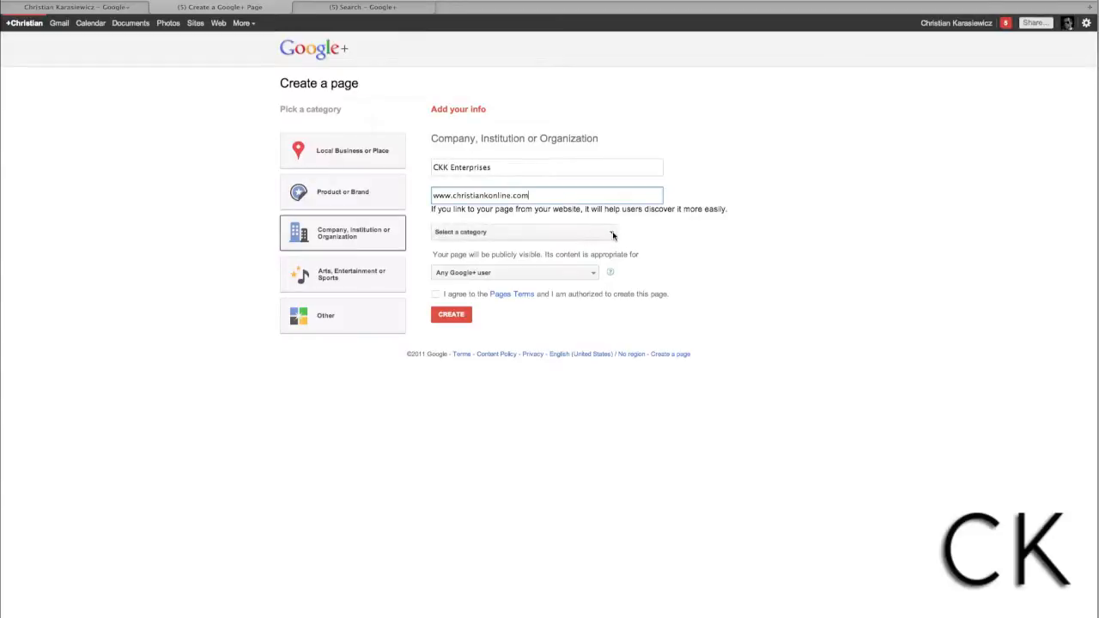
- Set category Consulting and Business Services, keep Any Google+ user, and create the page
{"action": "left_click", "coordinate": [524, 232]}
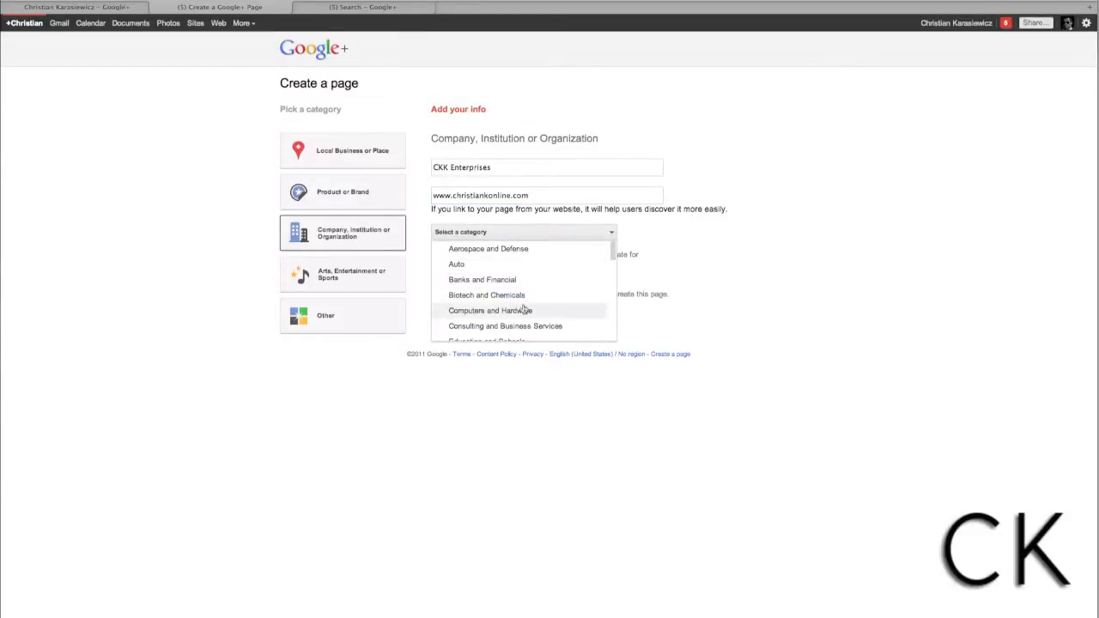
{"action": "left_click", "coordinate": [504, 326]}
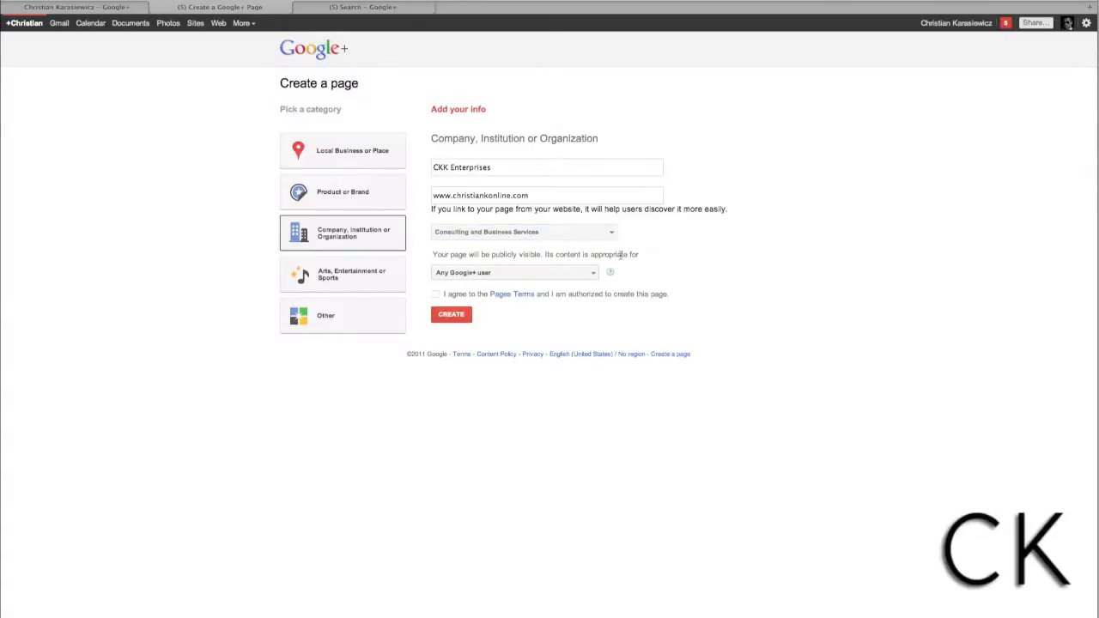
{"action": "left_click", "coordinate": [512, 272]}
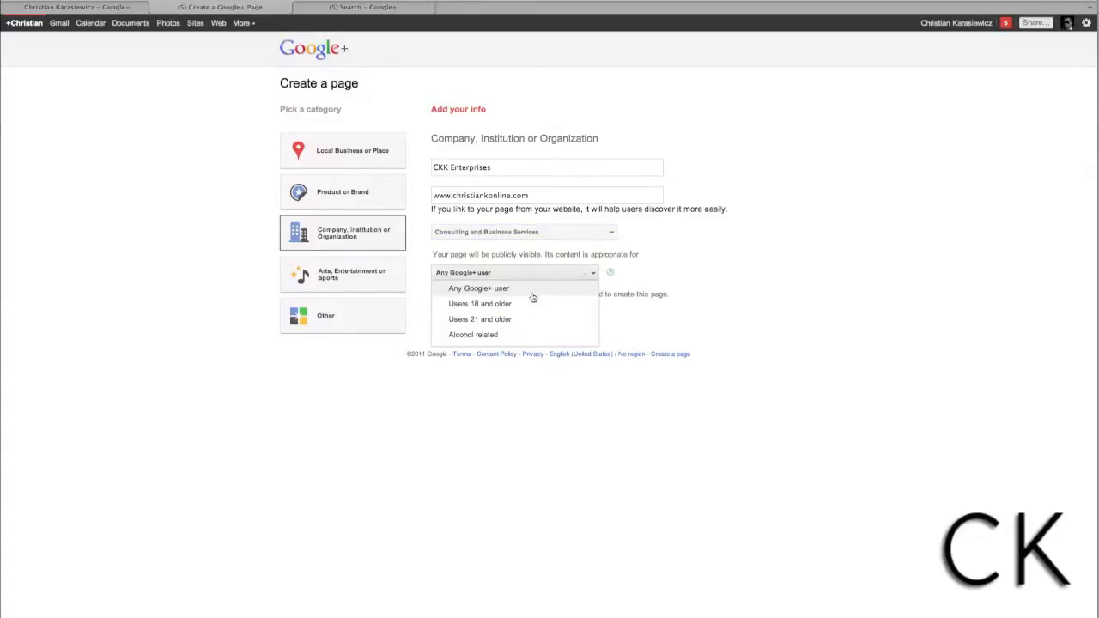
{"action": "mouse_move", "coordinate": [475, 289]}
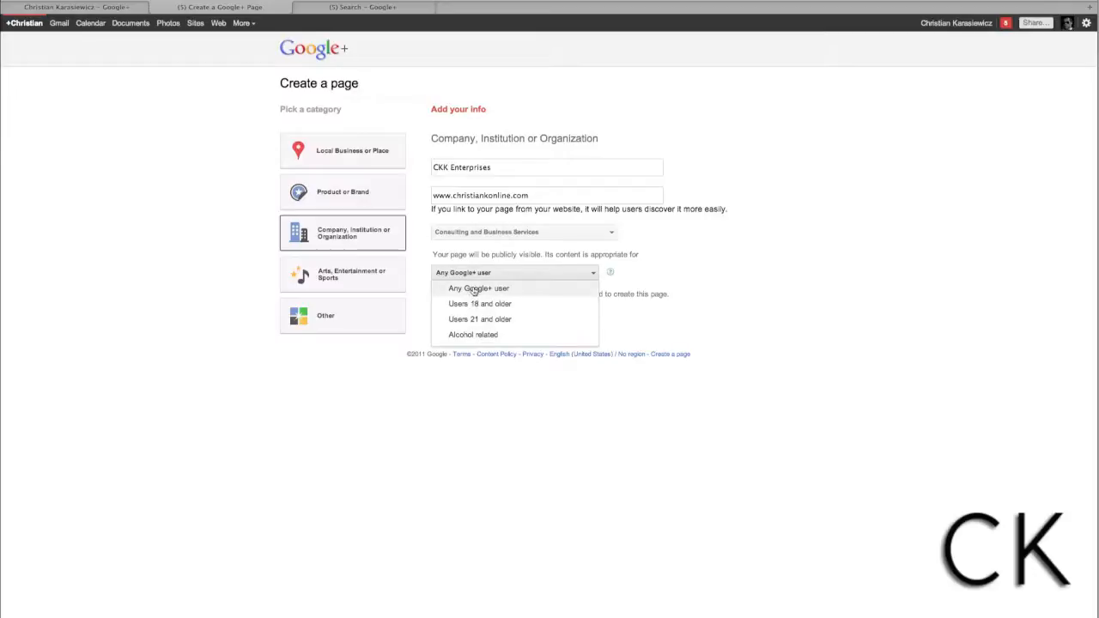
{"action": "left_click", "coordinate": [479, 287]}
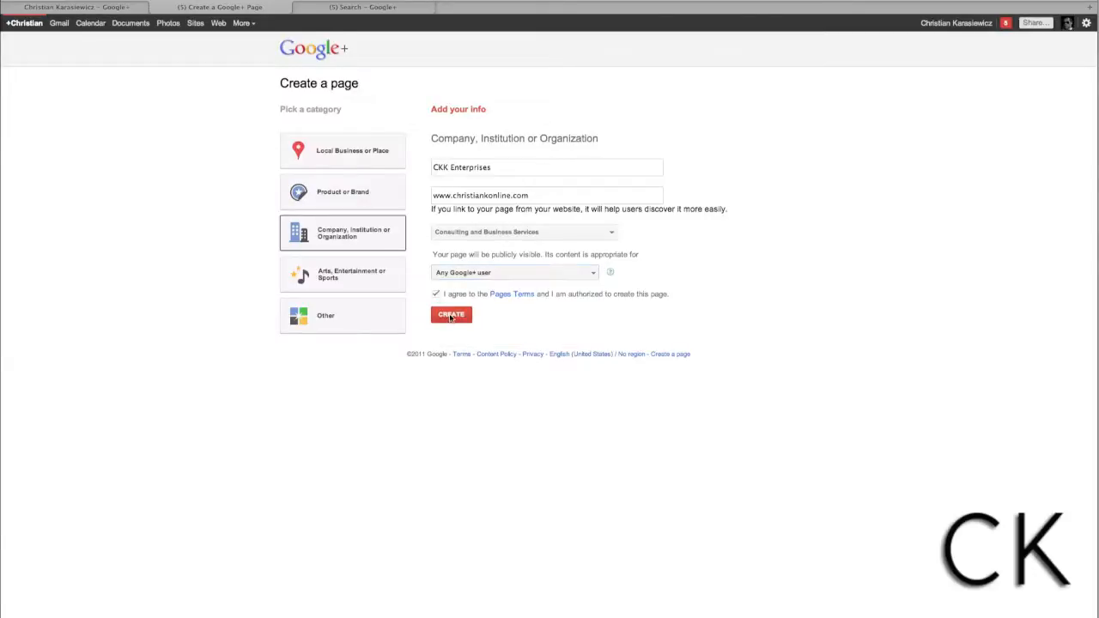
{"action": "left_click", "coordinate": [450, 314]}
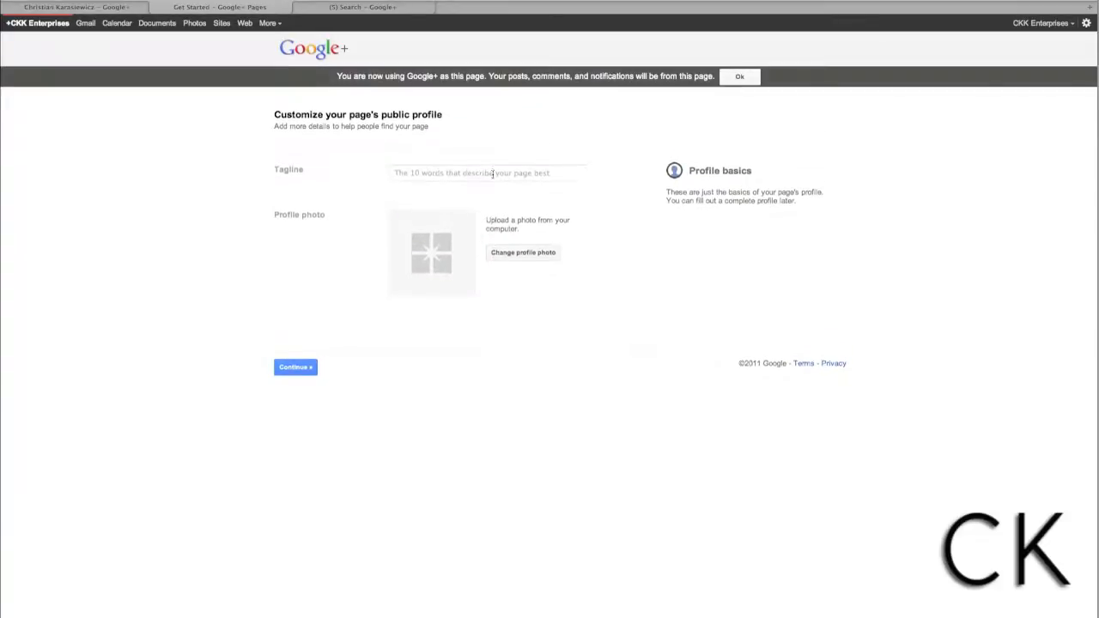
{"action": "left_click", "coordinate": [487, 173]}
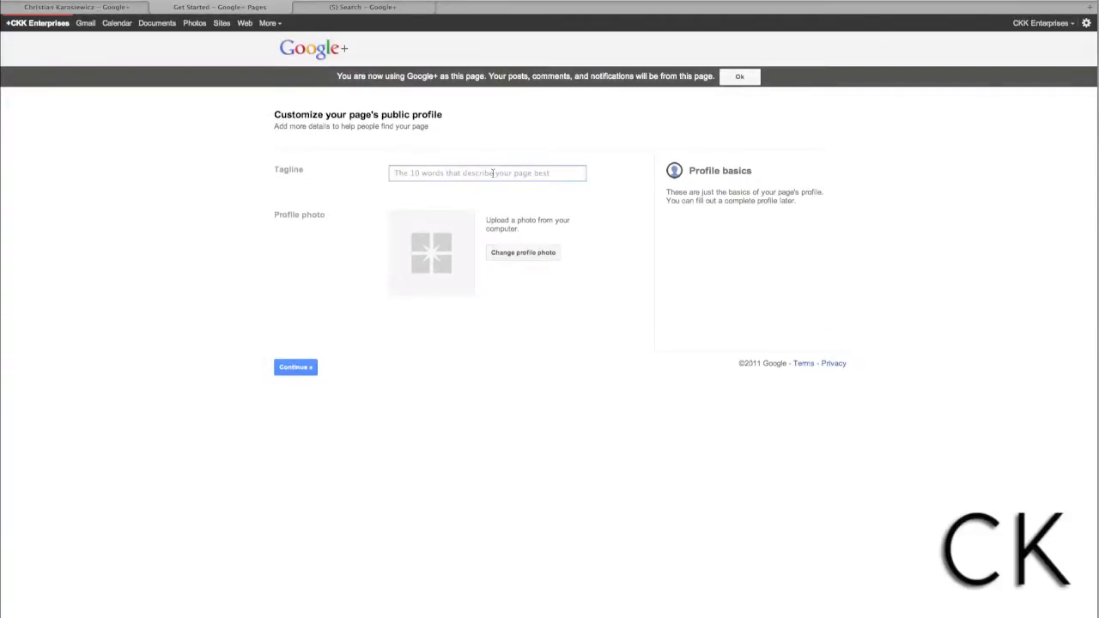
{"action": "mouse_move", "coordinate": [532, 252]}
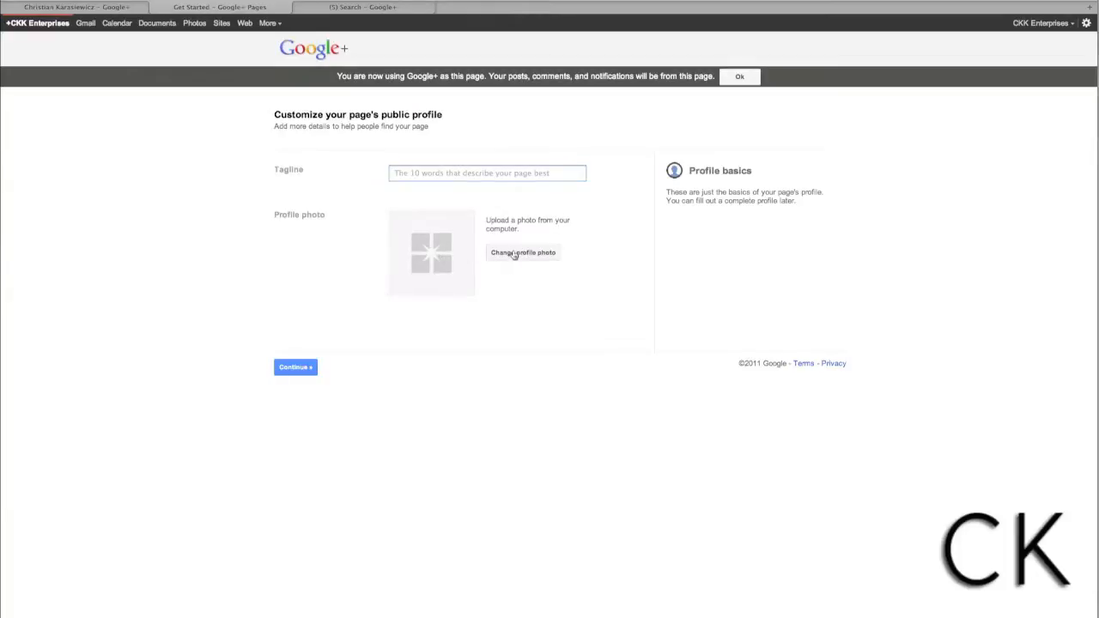
{"action": "left_click", "coordinate": [523, 253]}
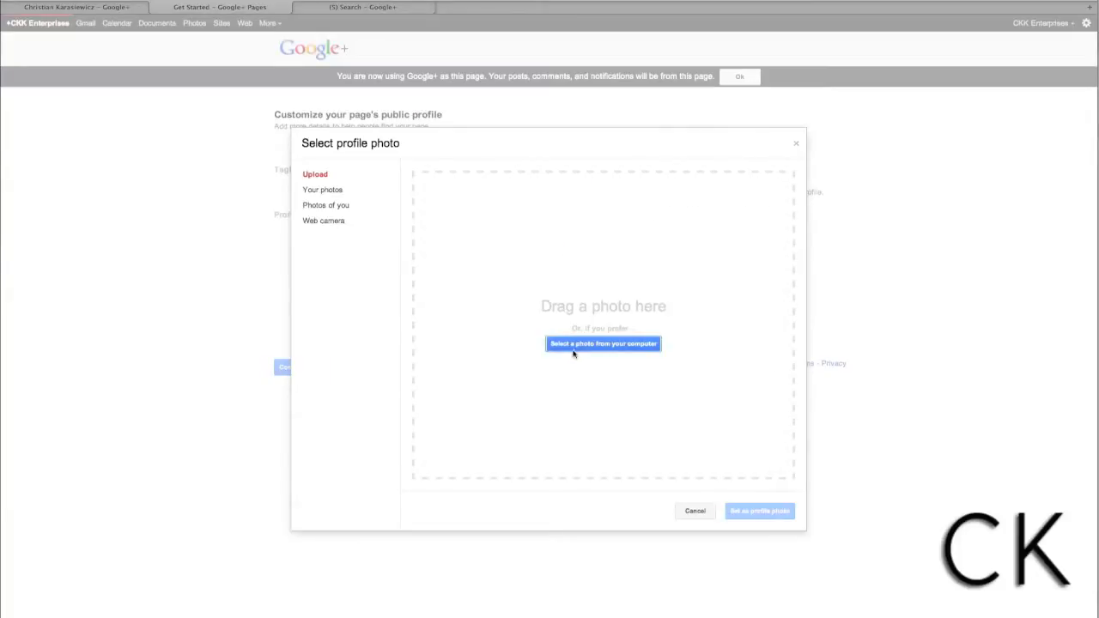
{"action": "mouse_move", "coordinate": [609, 452]}
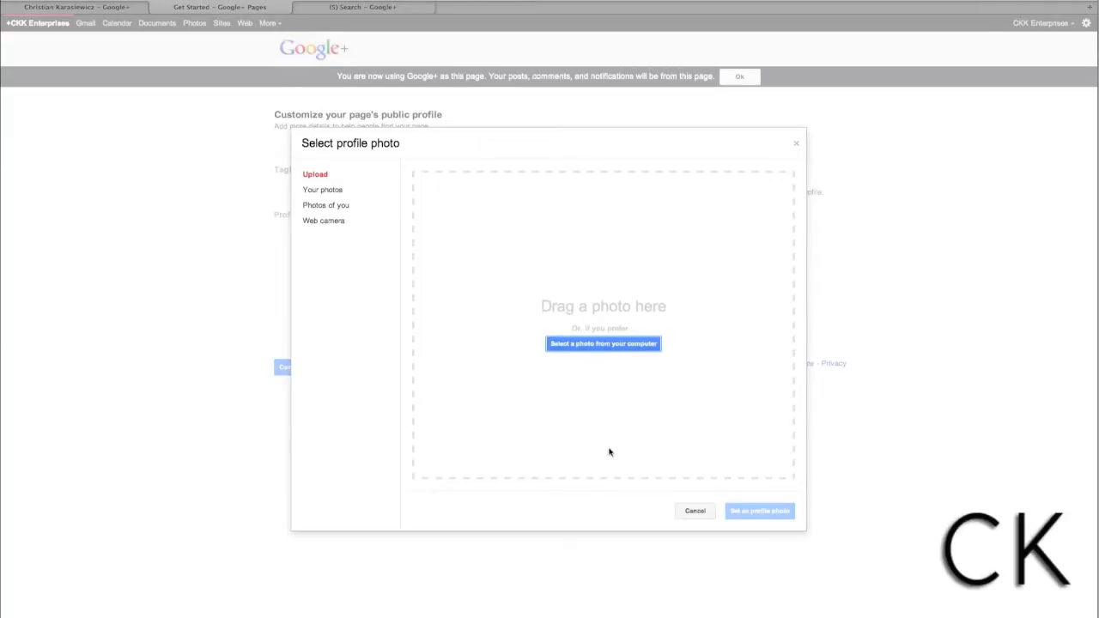
{"action": "left_click", "coordinate": [694, 511]}
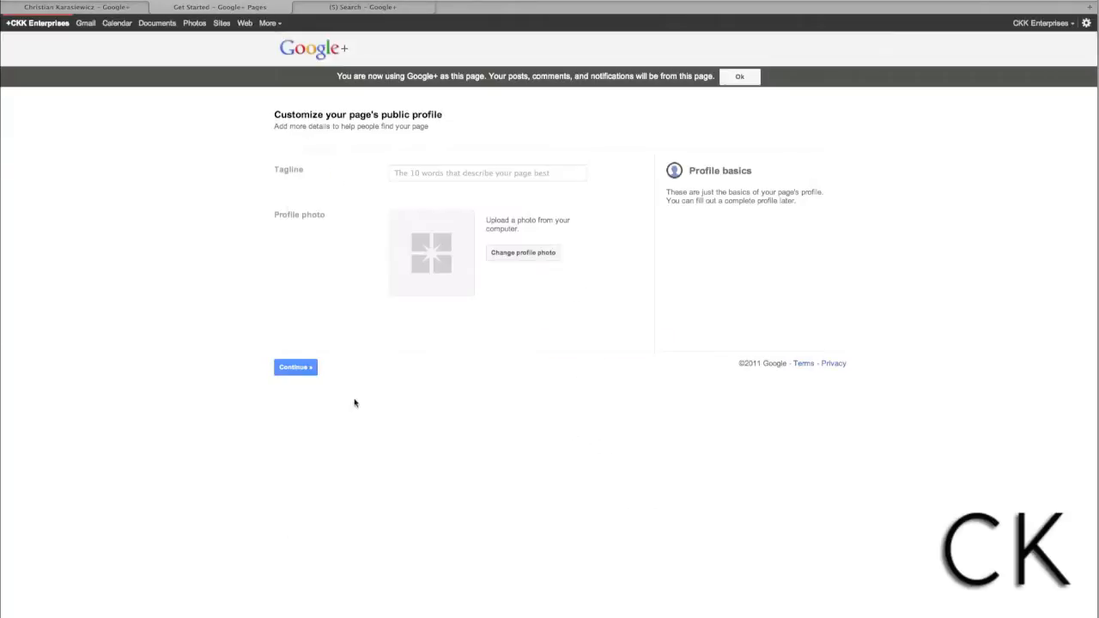
{"action": "mouse_move", "coordinate": [296, 367]}
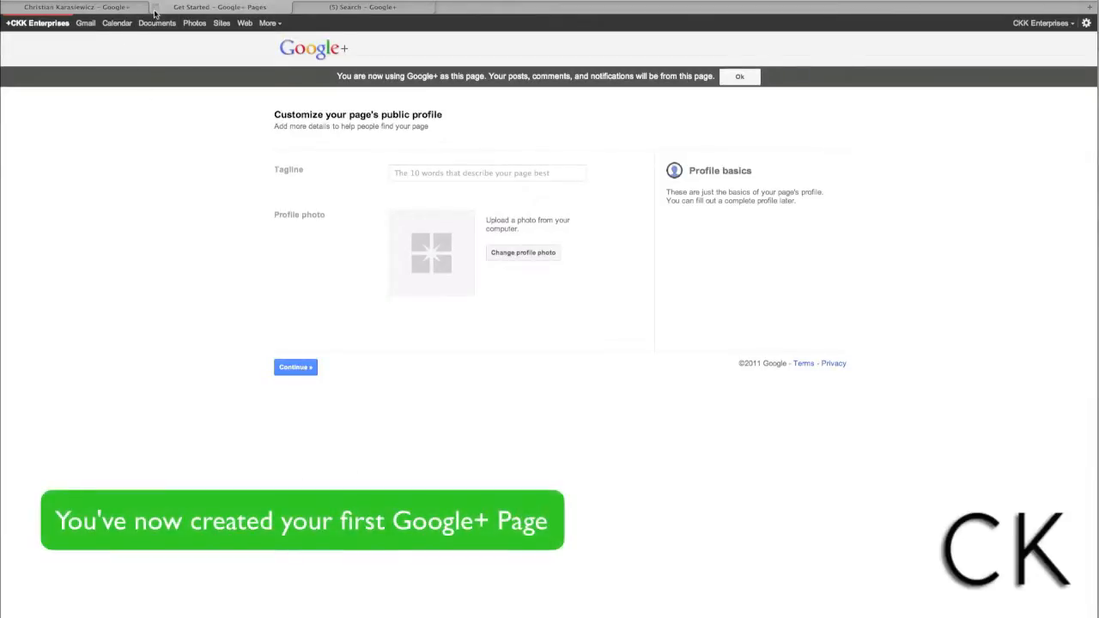
- Switch back to Christian Karasiewicz's personal profile
{"action": "left_click", "coordinate": [73, 7]}
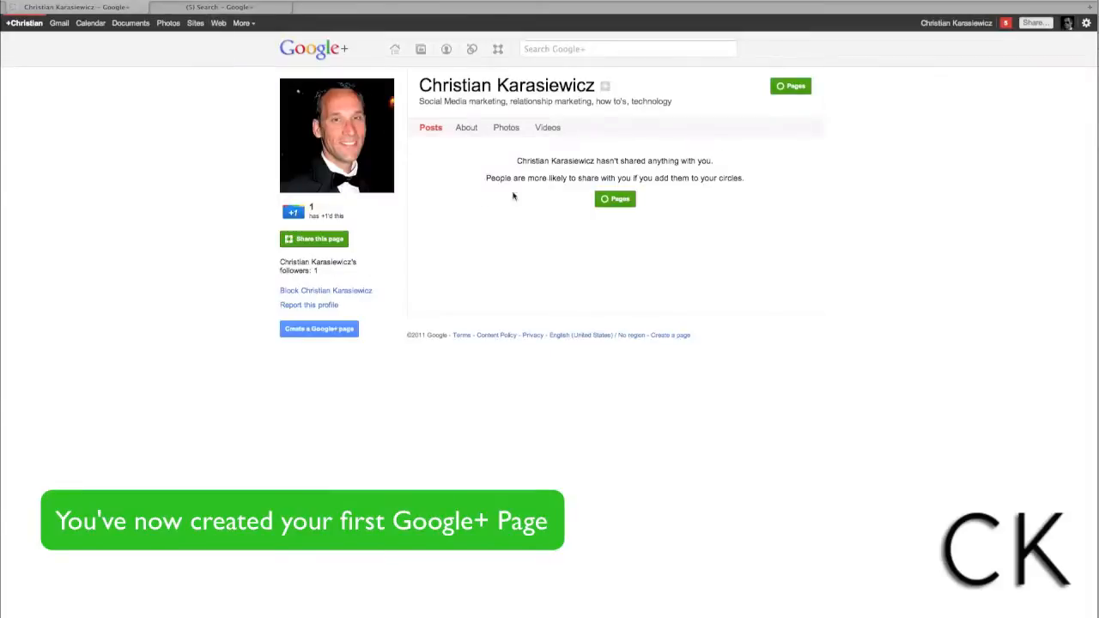
{"action": "mouse_move", "coordinate": [605, 284]}
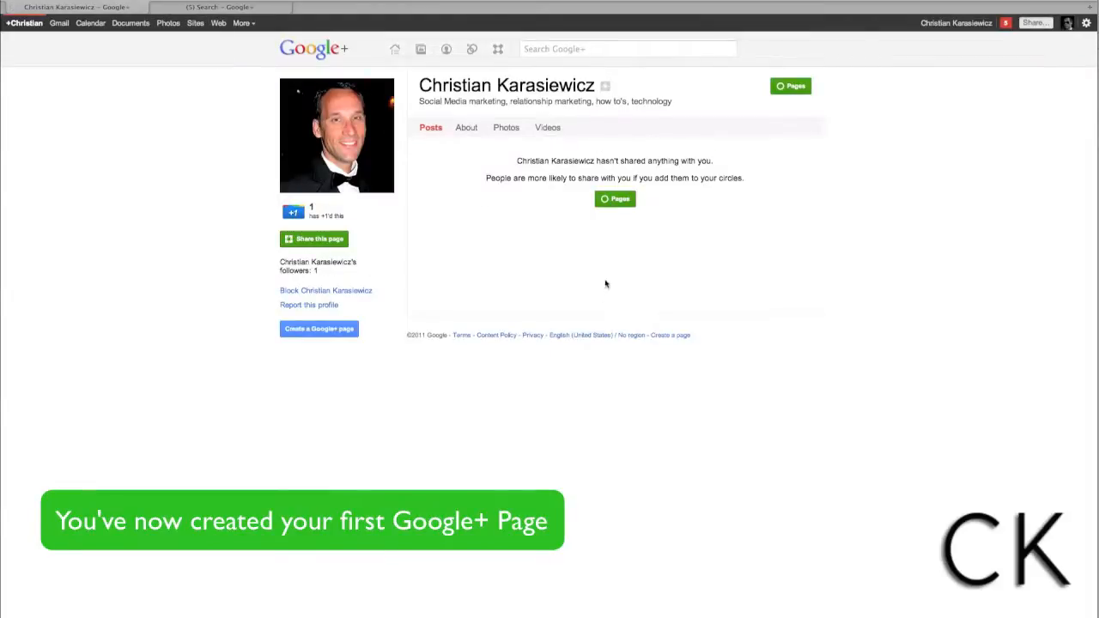
{"action": "mouse_move", "coordinate": [555, 296]}
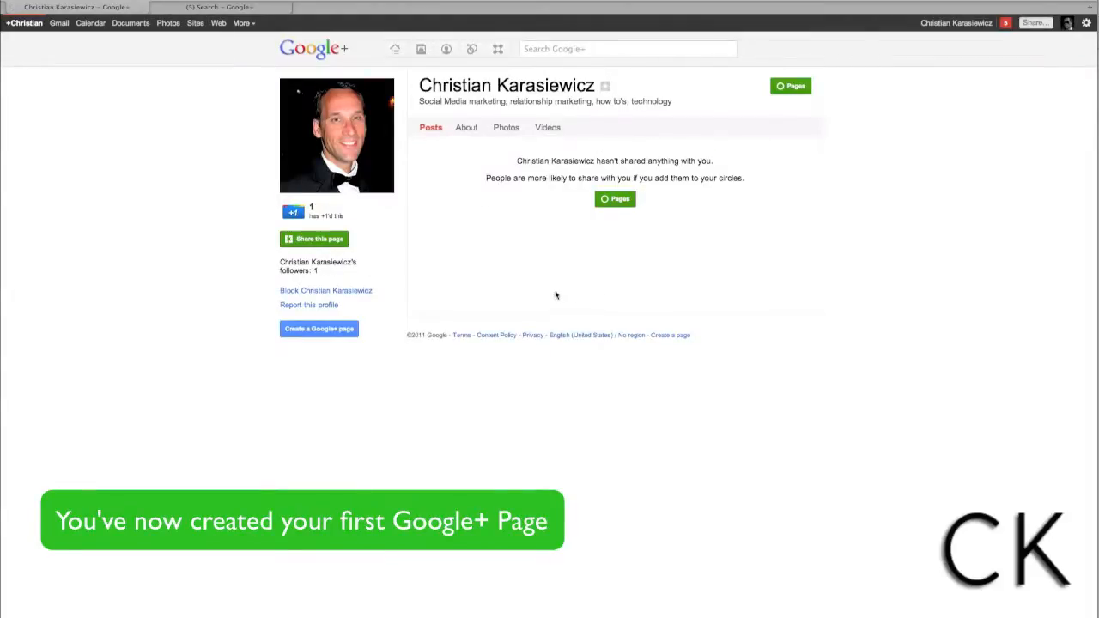
{"action": "mouse_move", "coordinate": [422, 112]}
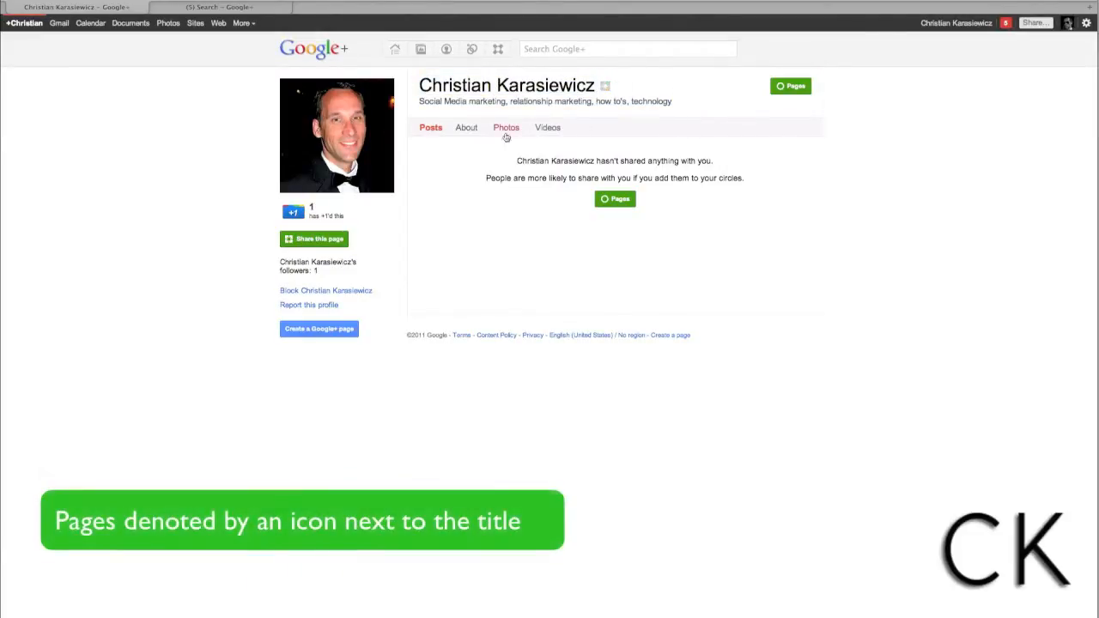
{"action": "mouse_move", "coordinate": [455, 192]}
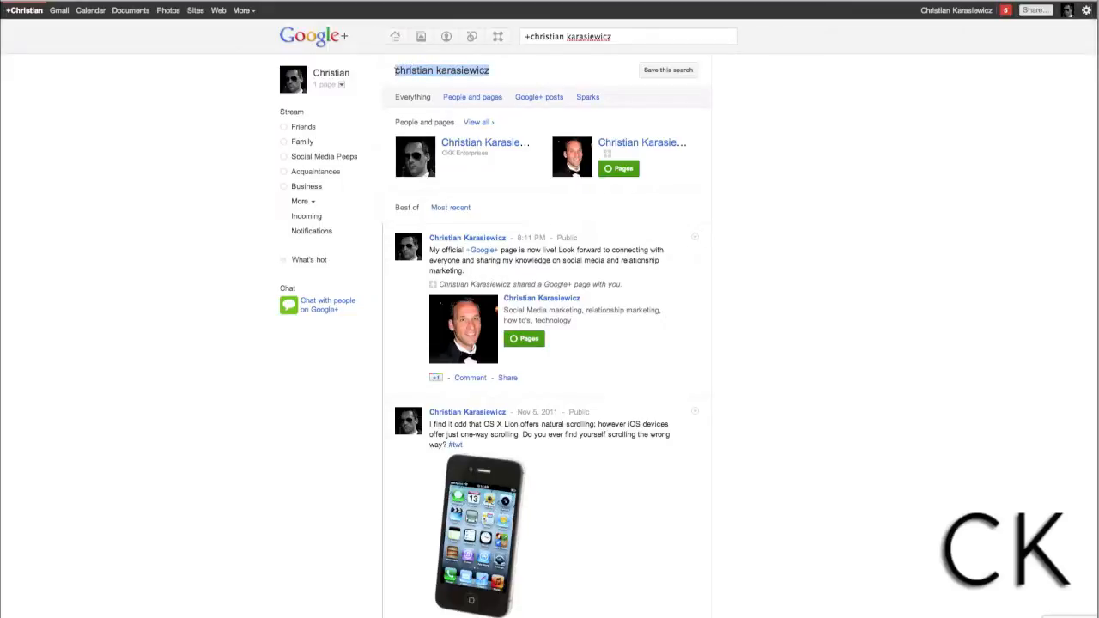
{"action": "mouse_move", "coordinate": [496, 156]}
{"action": "type", "text": "+"}
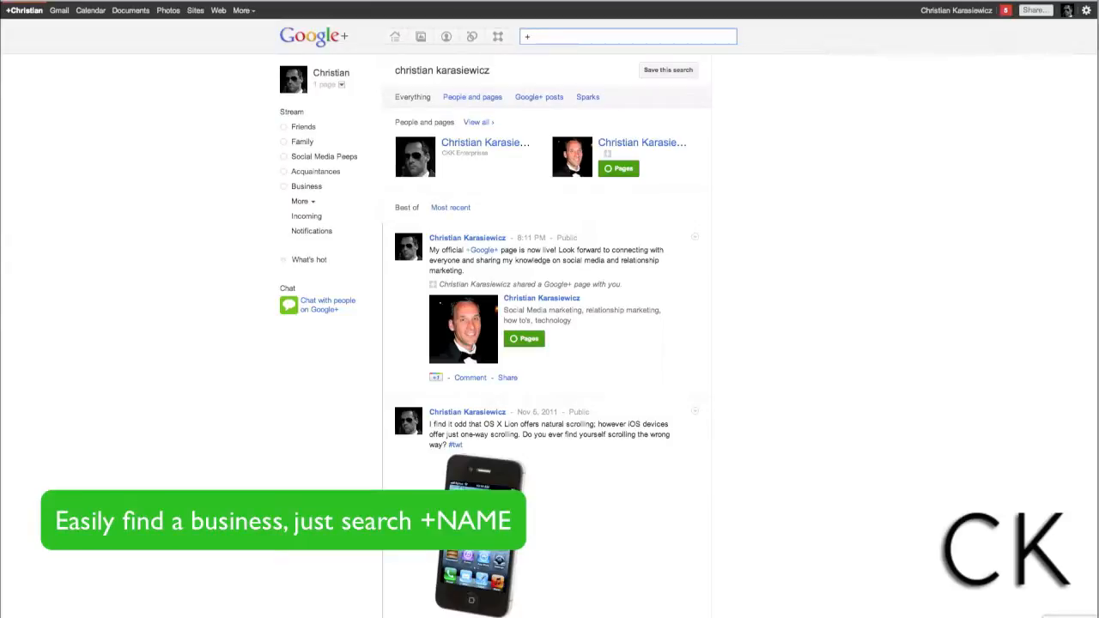
- Search +google, open Google+ Your Business, and add it to the Pages circle
{"action": "type", "text": "google"}
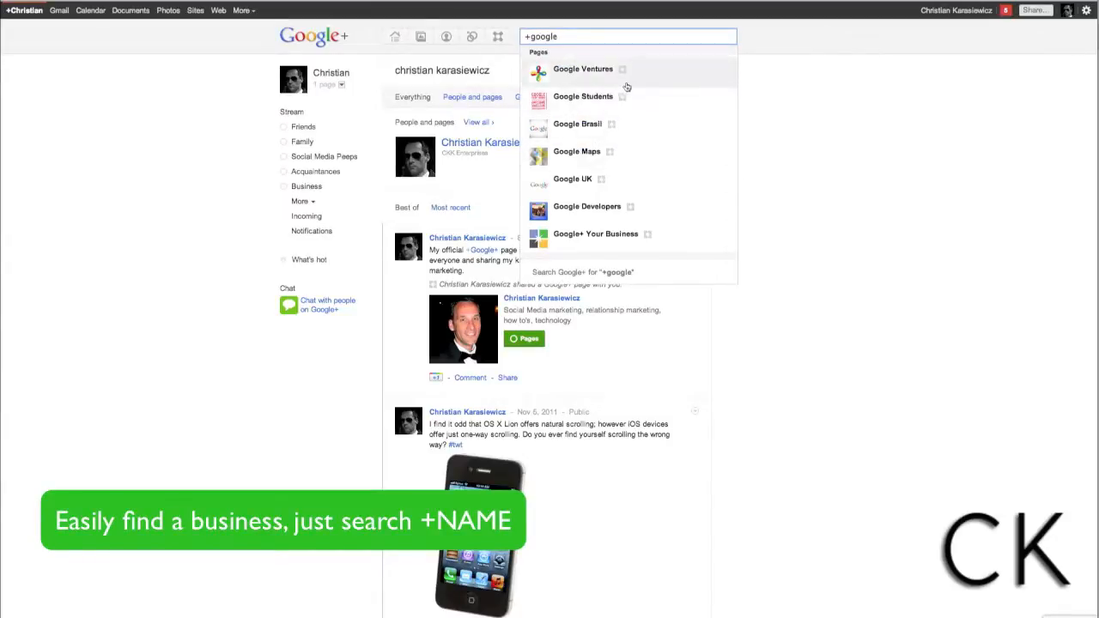
{"action": "mouse_move", "coordinate": [605, 212]}
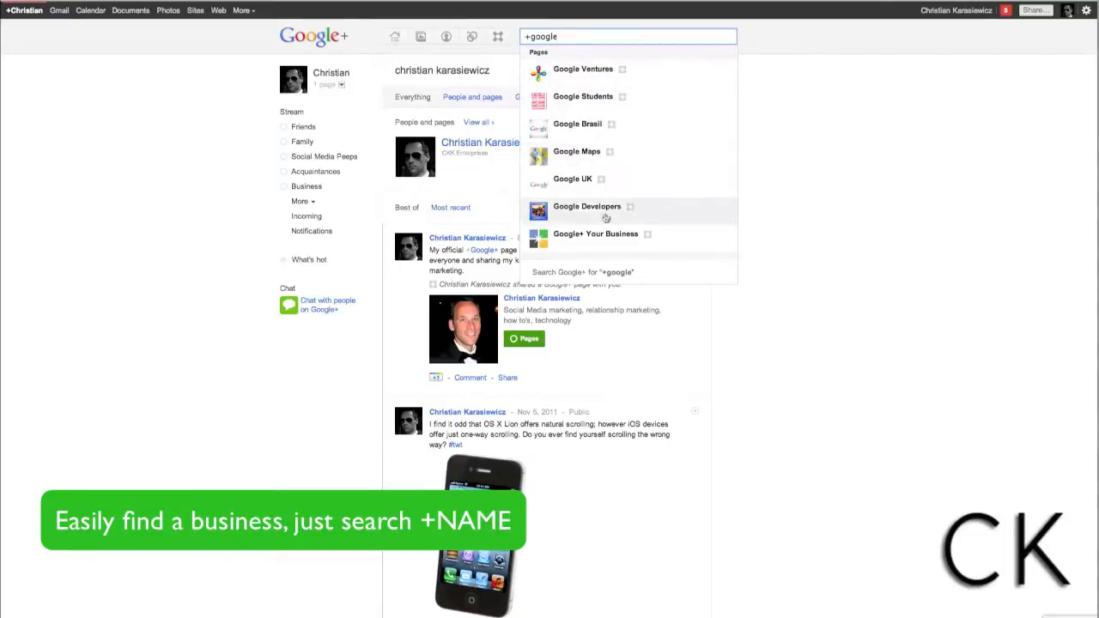
{"action": "mouse_move", "coordinate": [596, 239]}
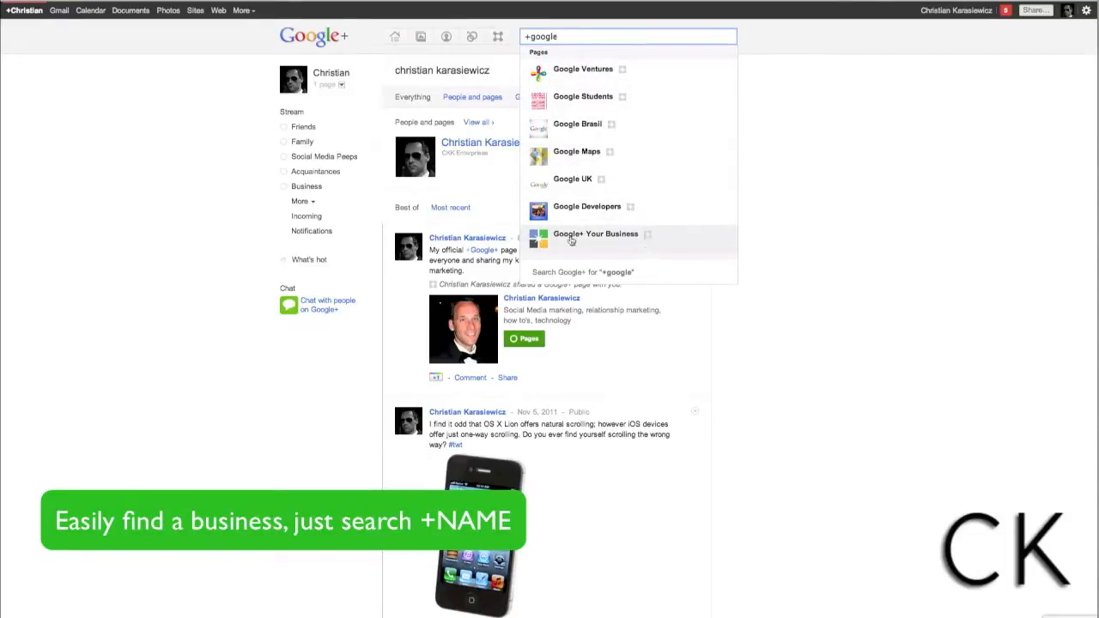
{"action": "left_click", "coordinate": [595, 234]}
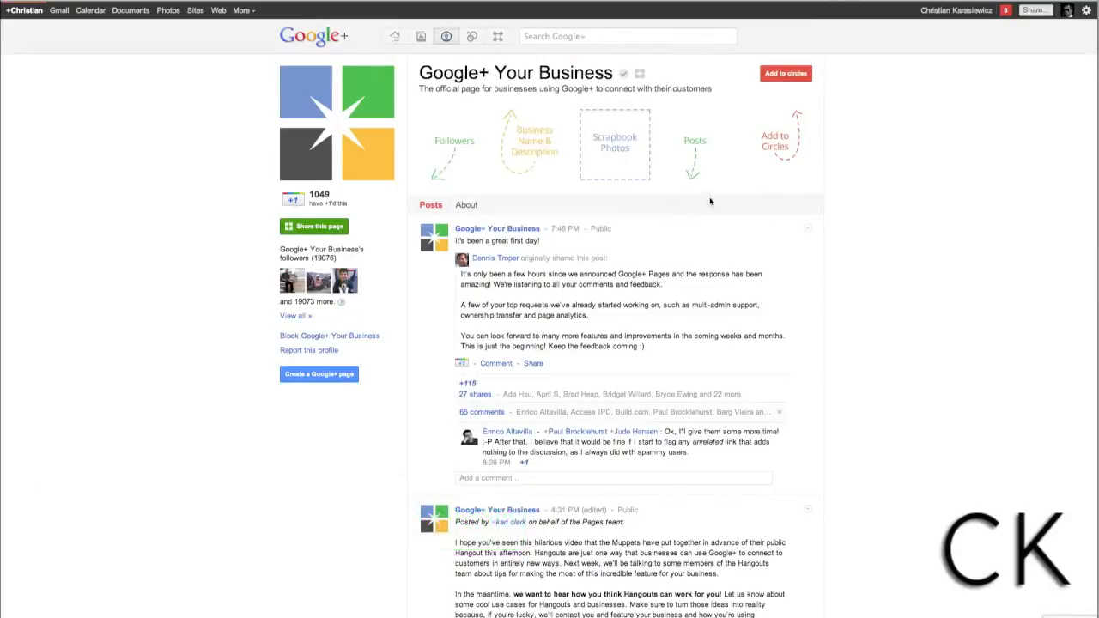
{"action": "left_click", "coordinate": [784, 73]}
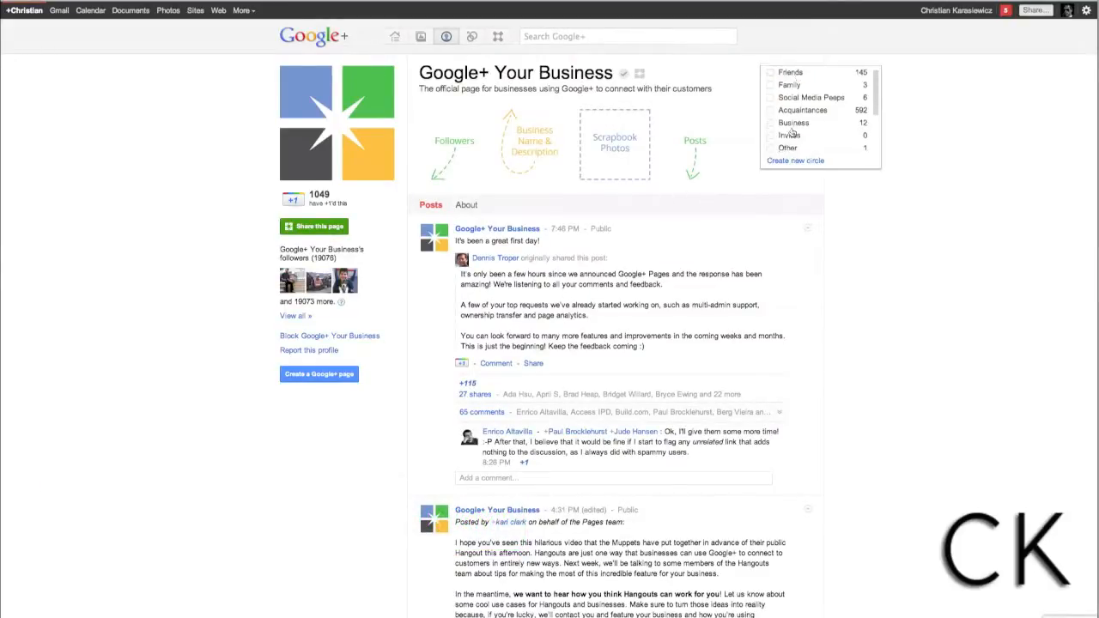
{"action": "scroll", "scroll_direction": "down", "scroll_amount": 3}
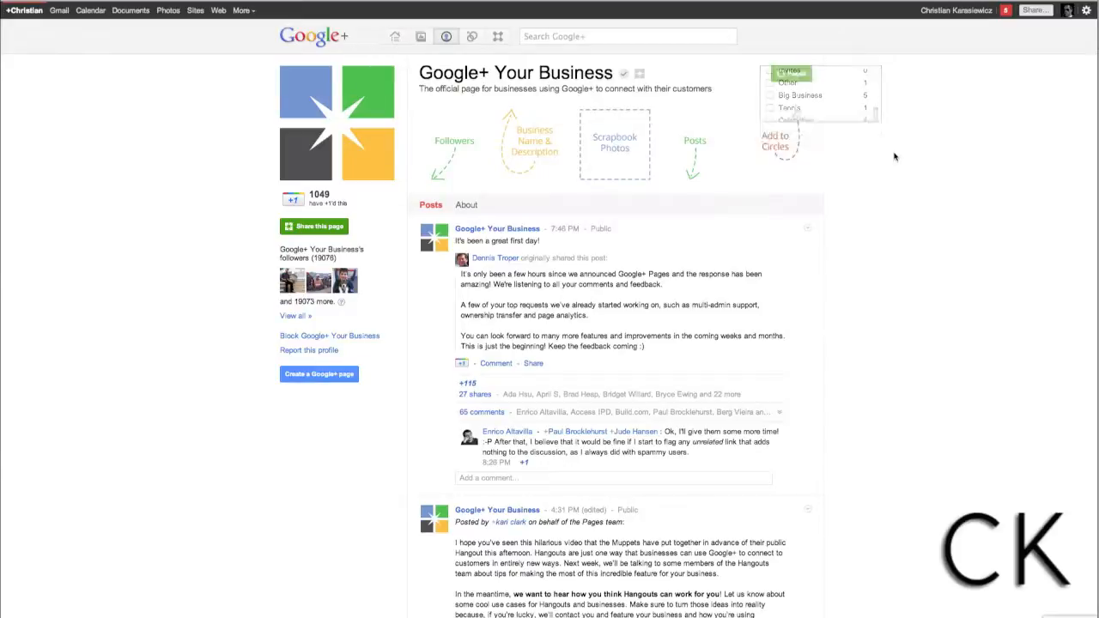
{"action": "left_click", "coordinate": [627, 36]}
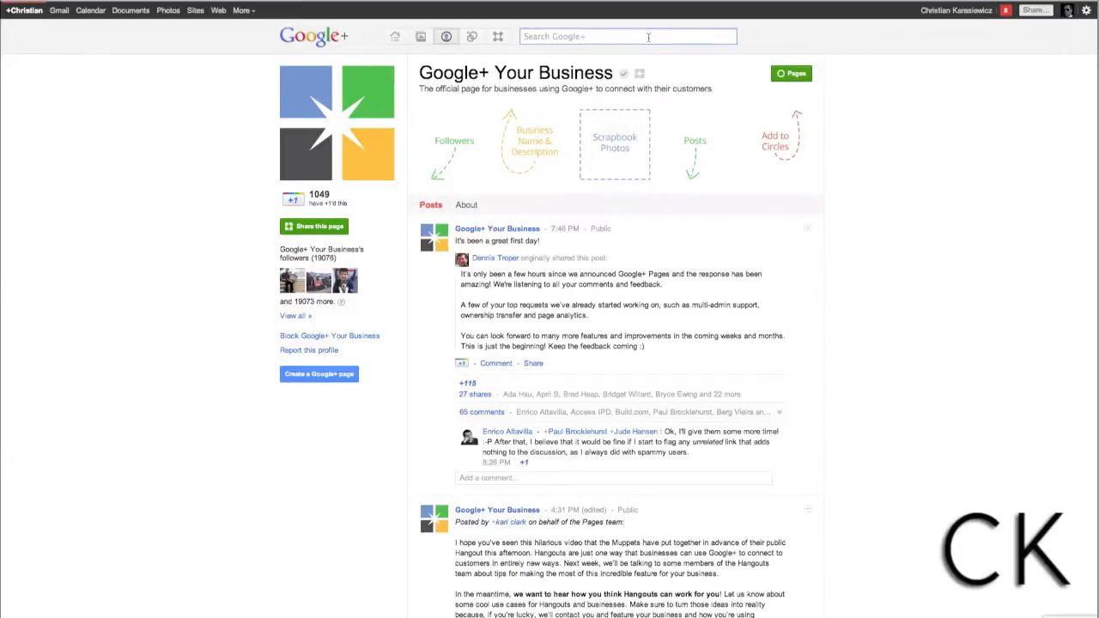
- Search +apple, then search 'cult of mac' and open the Cult of Mac page
{"action": "type", "text": "+apple"}
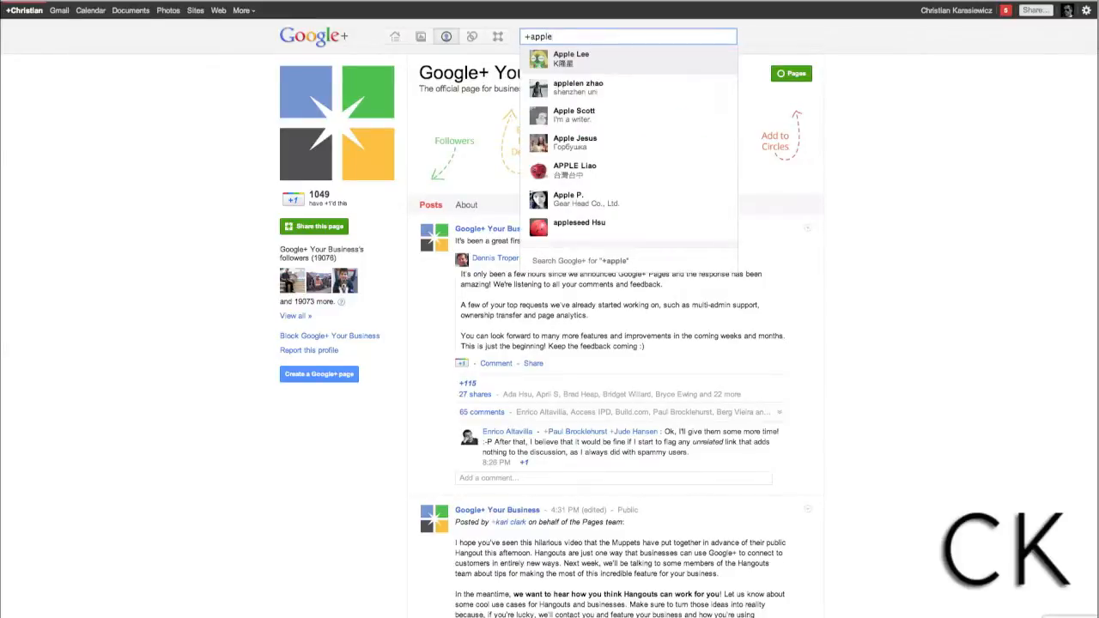
{"action": "mouse_move", "coordinate": [627, 142]}
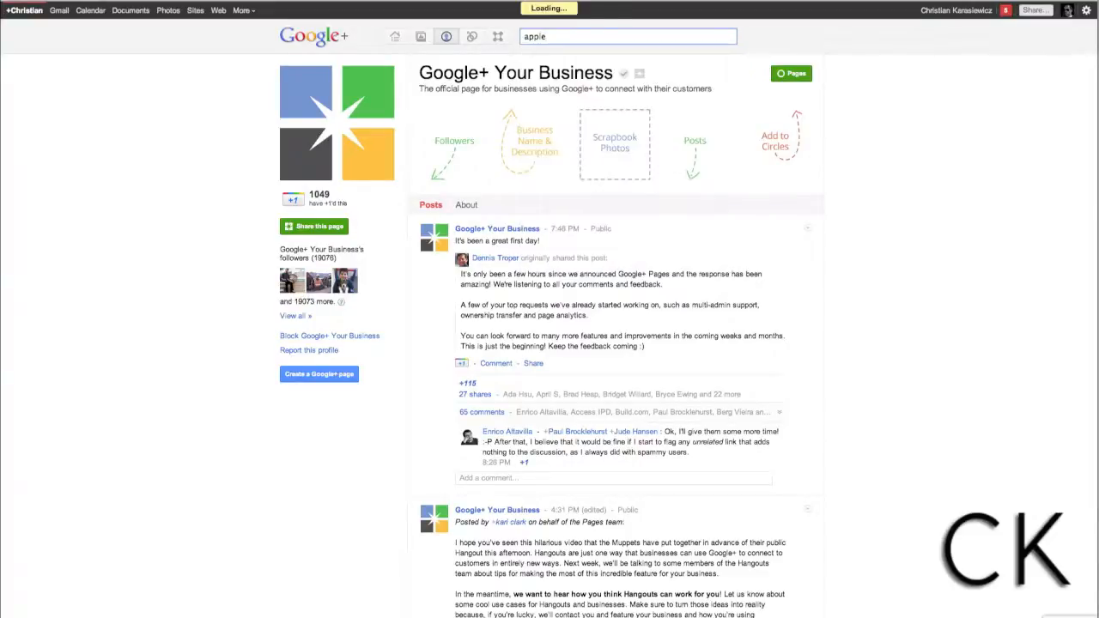
{"action": "key", "text": "Return"}
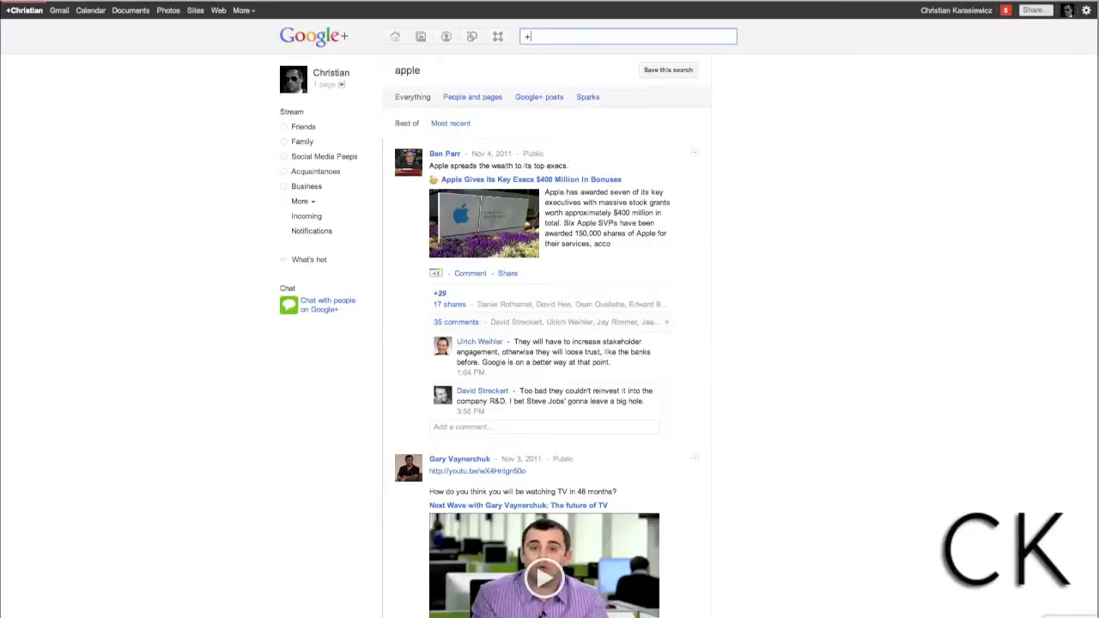
{"action": "type", "text": "ci"}
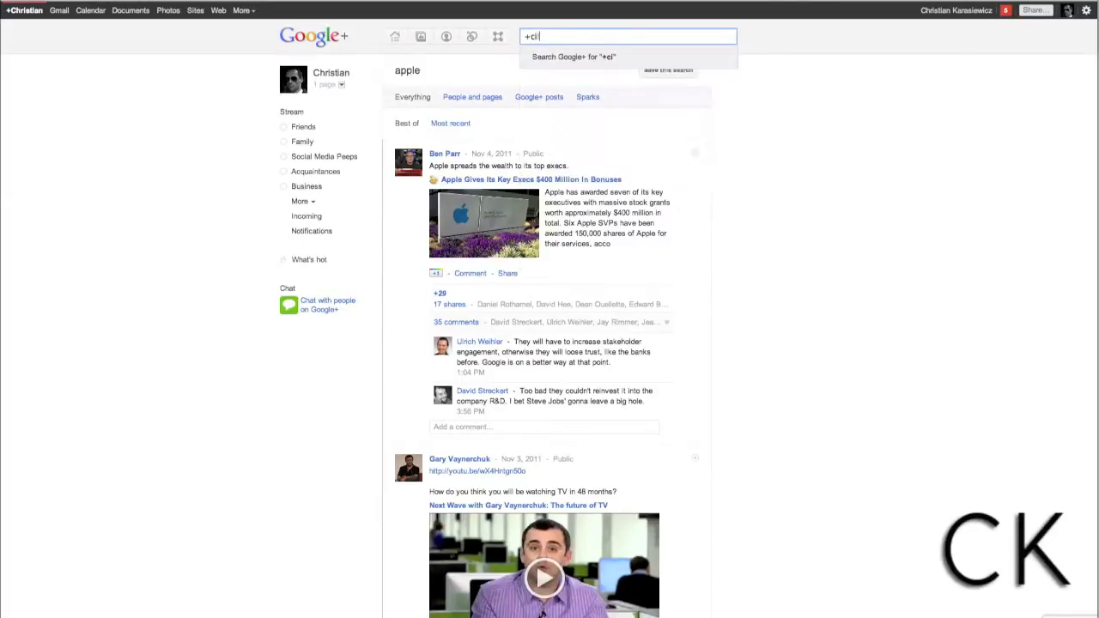
{"action": "type", "text": "ult of mac"}
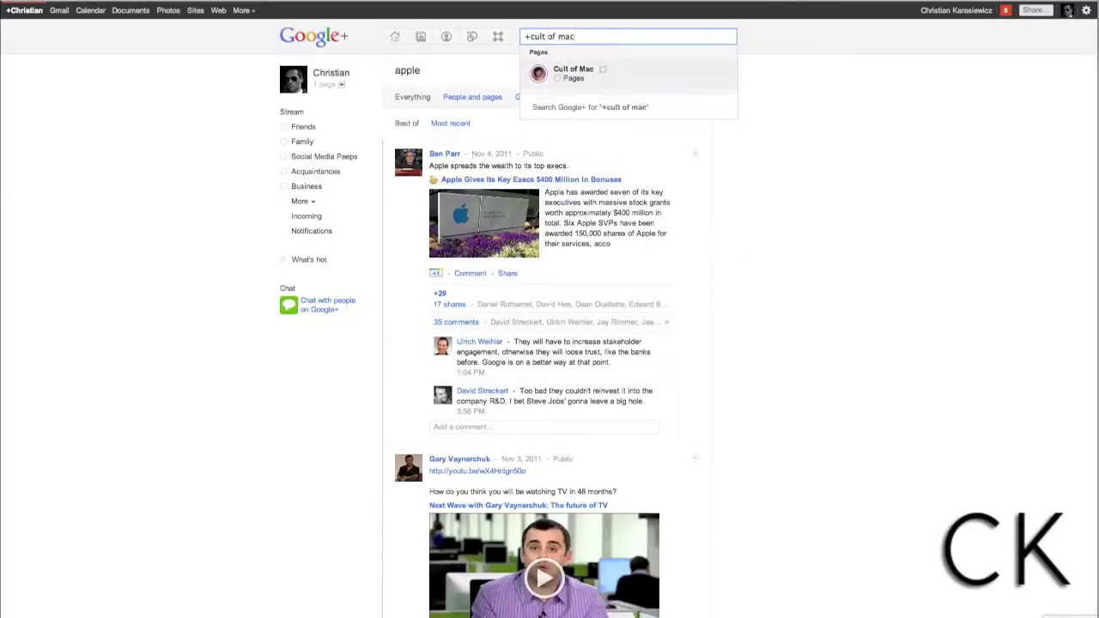
{"action": "mouse_move", "coordinate": [592, 68]}
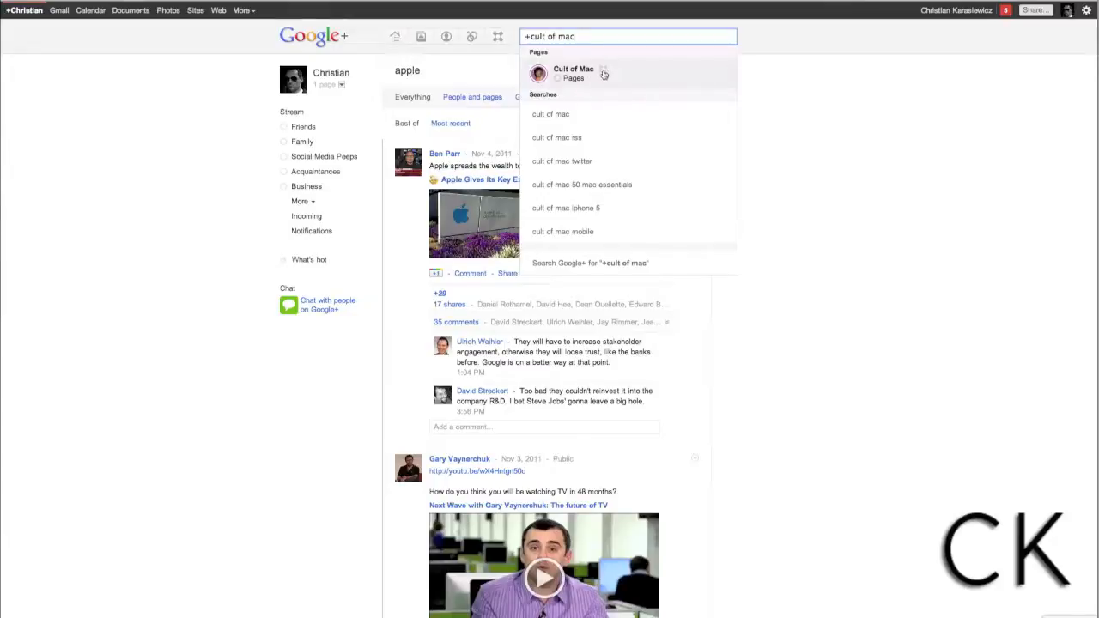
{"action": "left_click", "coordinate": [572, 73]}
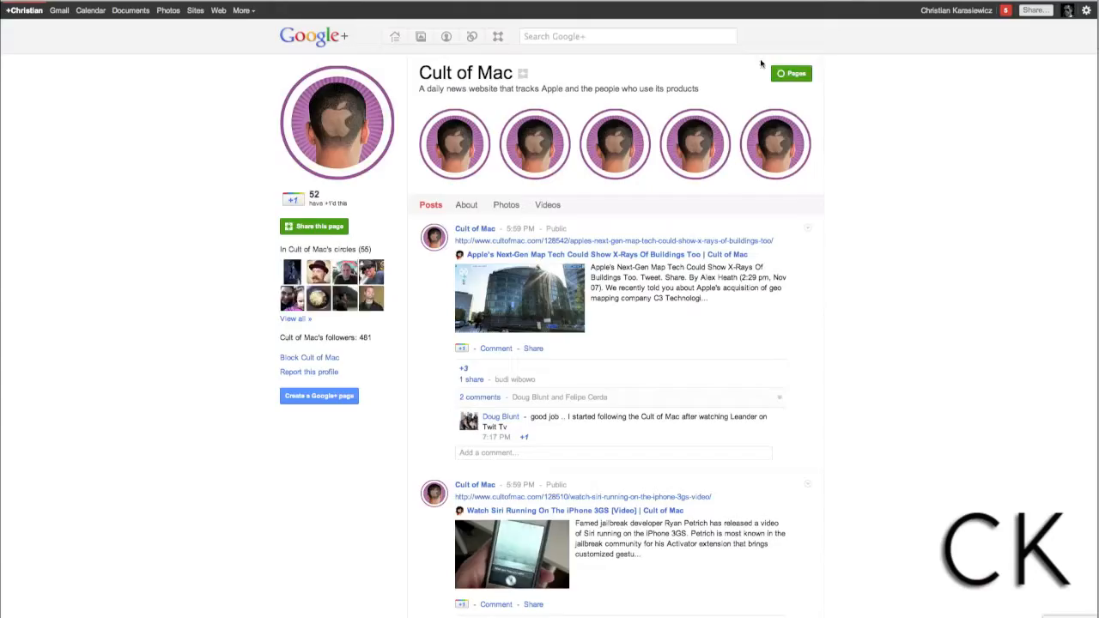
{"action": "left_click", "coordinate": [791, 73]}
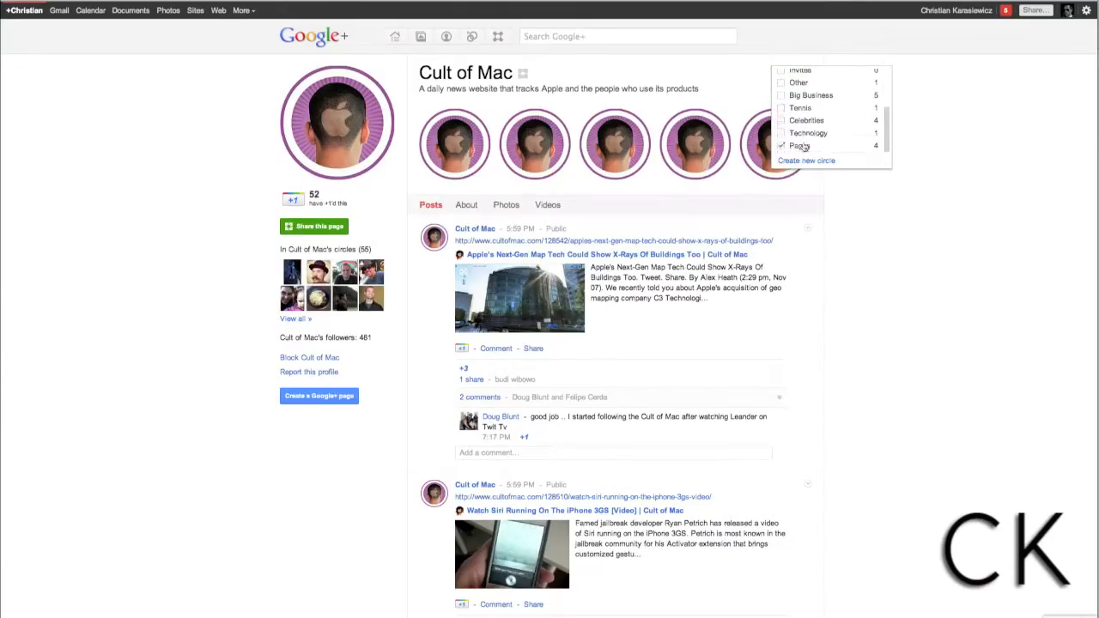
{"action": "left_click", "coordinate": [782, 145]}
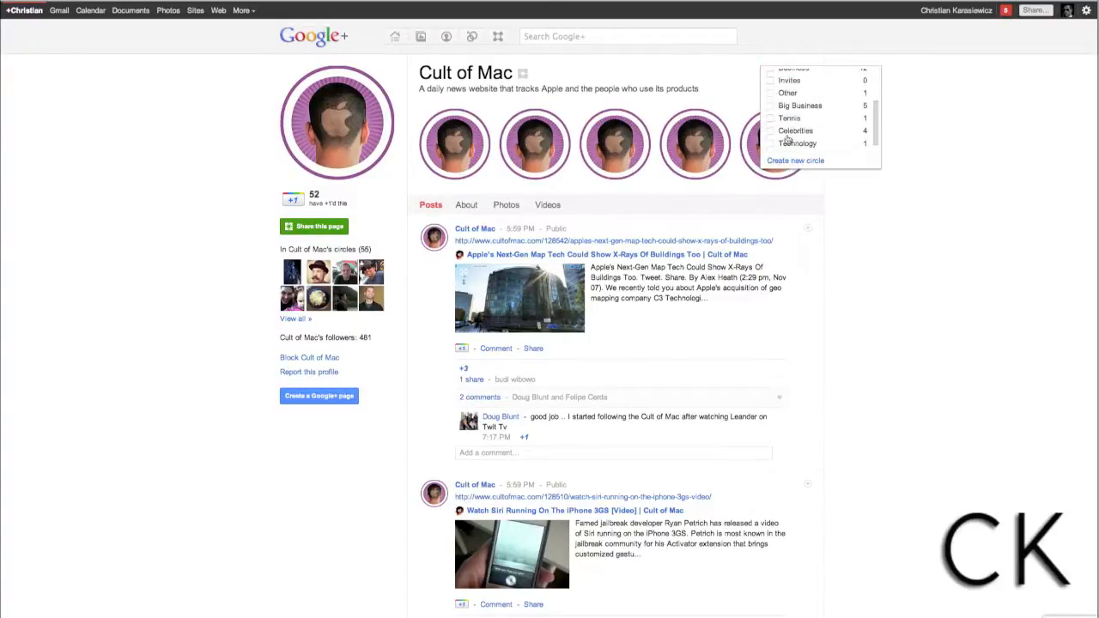
{"action": "scroll", "scroll_direction": "down", "scroll_amount": 3}
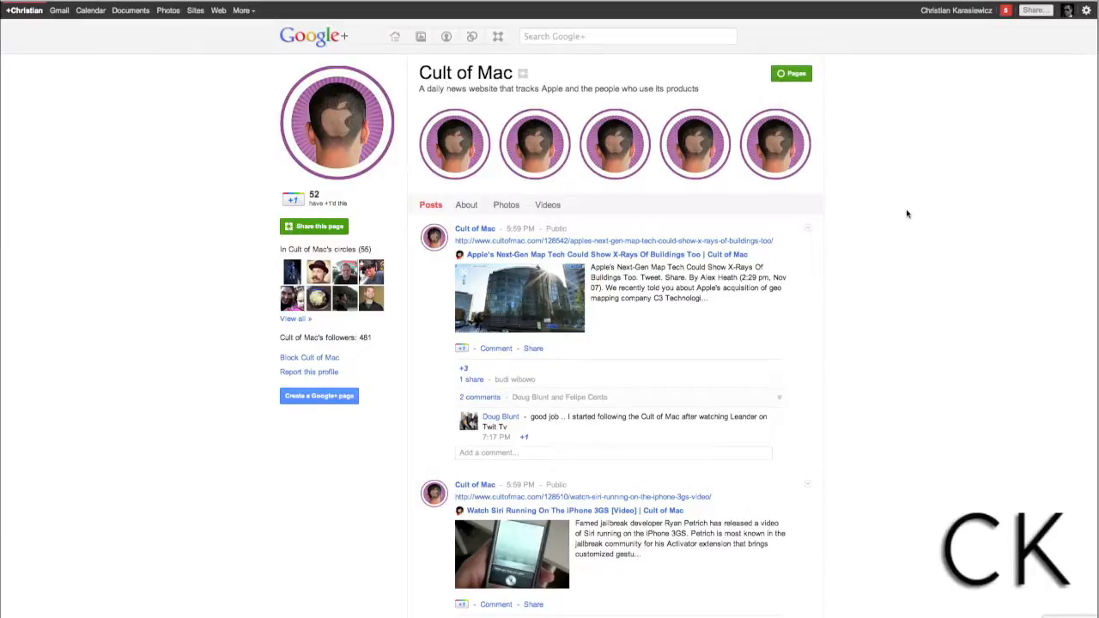
{"action": "mouse_move", "coordinate": [754, 106]}
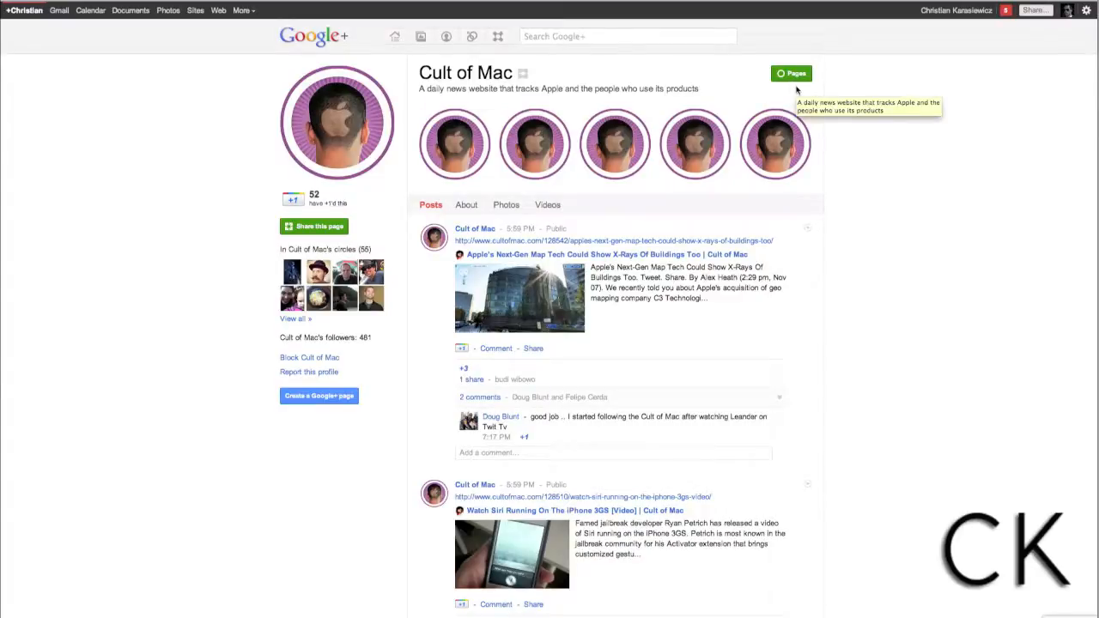
{"action": "mouse_move", "coordinate": [868, 352]}
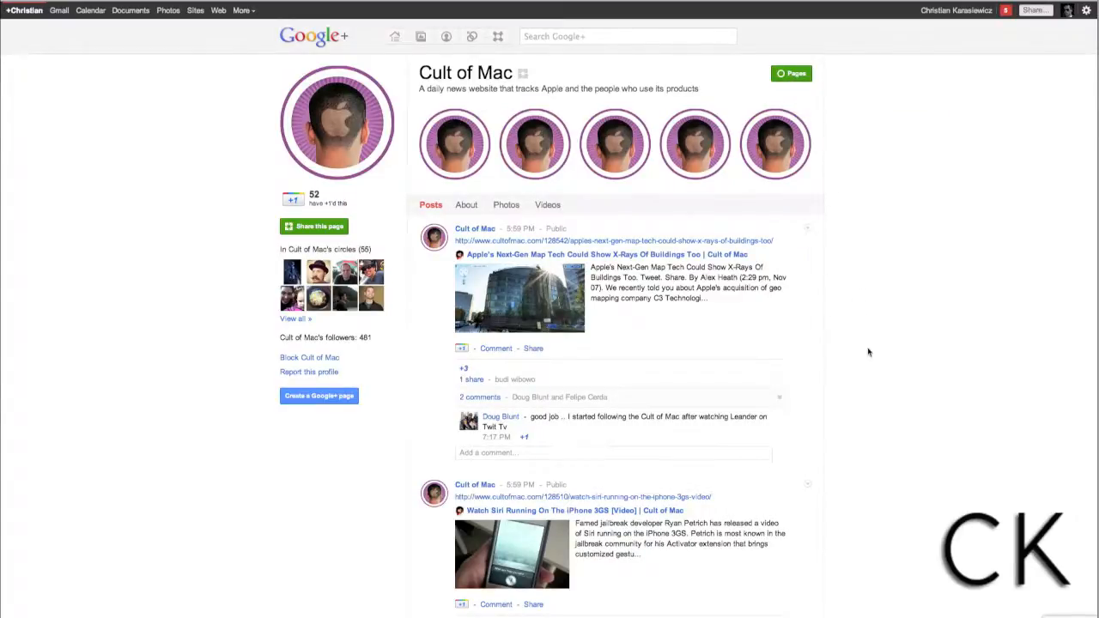
{"action": "scroll", "scroll_direction": "down", "scroll_amount": 3}
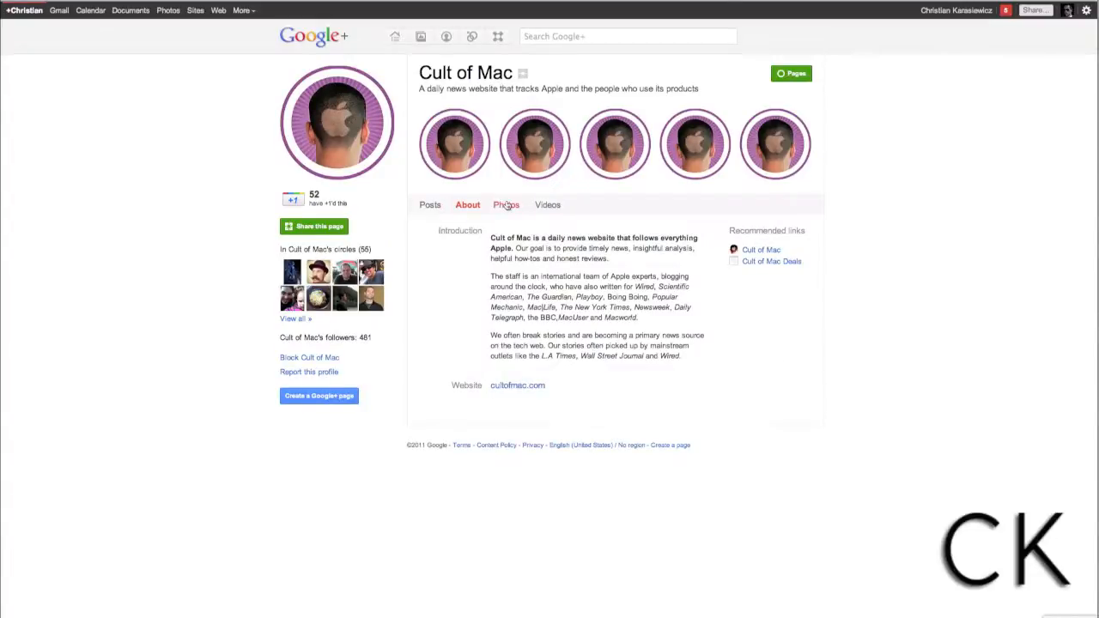
- Browse Cult of Mac's Photos and Videos, then search 'christian karasiewicz'
{"action": "left_click", "coordinate": [506, 204]}
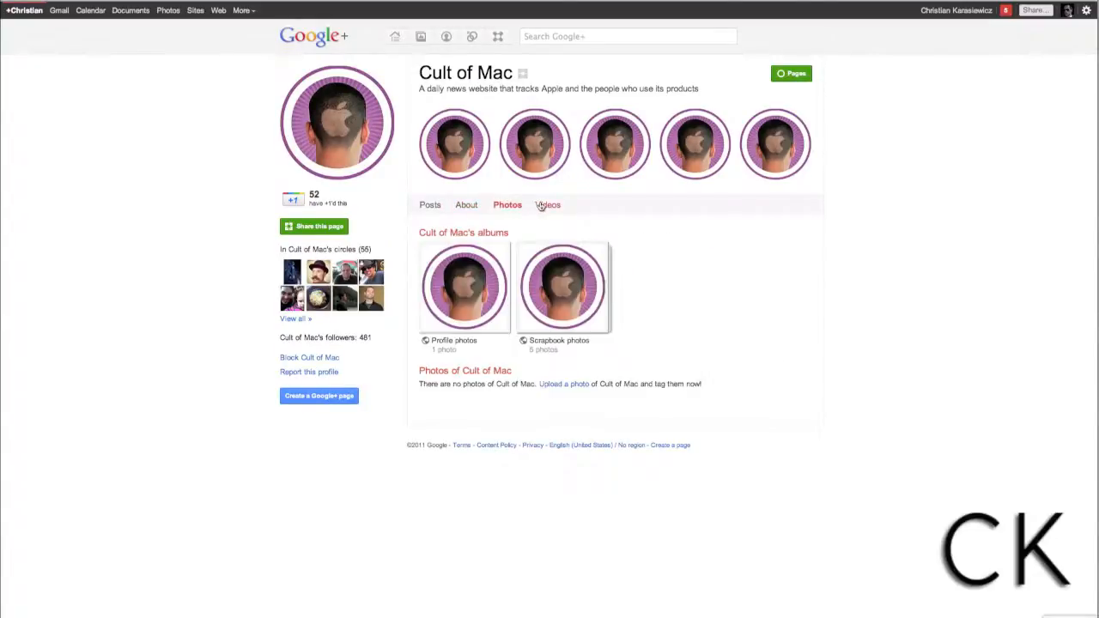
{"action": "left_click", "coordinate": [430, 204]}
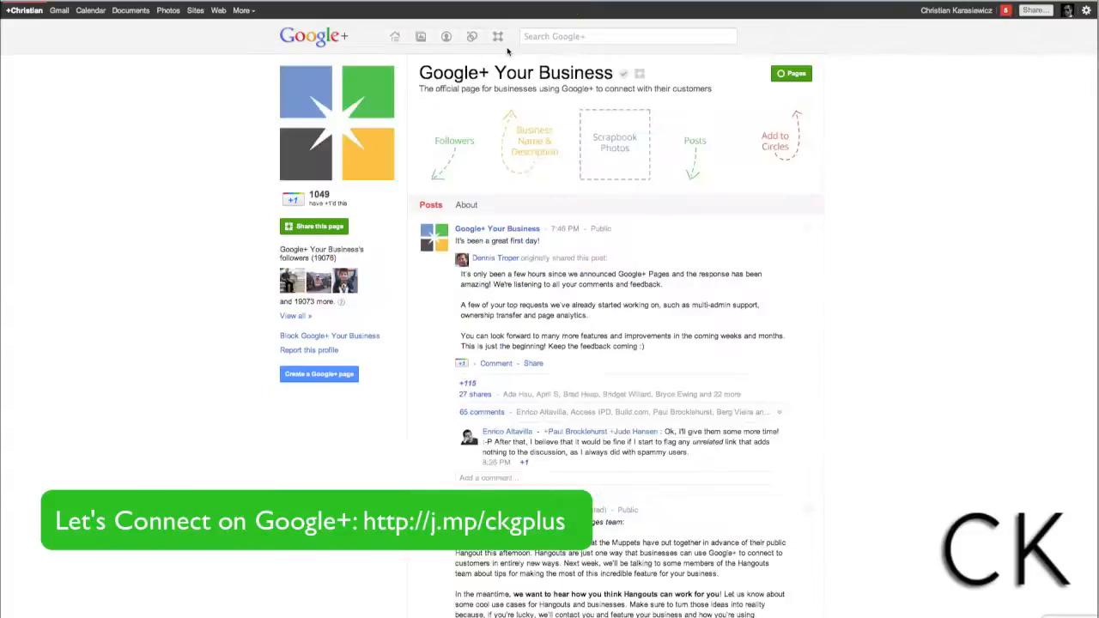
{"action": "type", "text": "christian karasiewicz"}
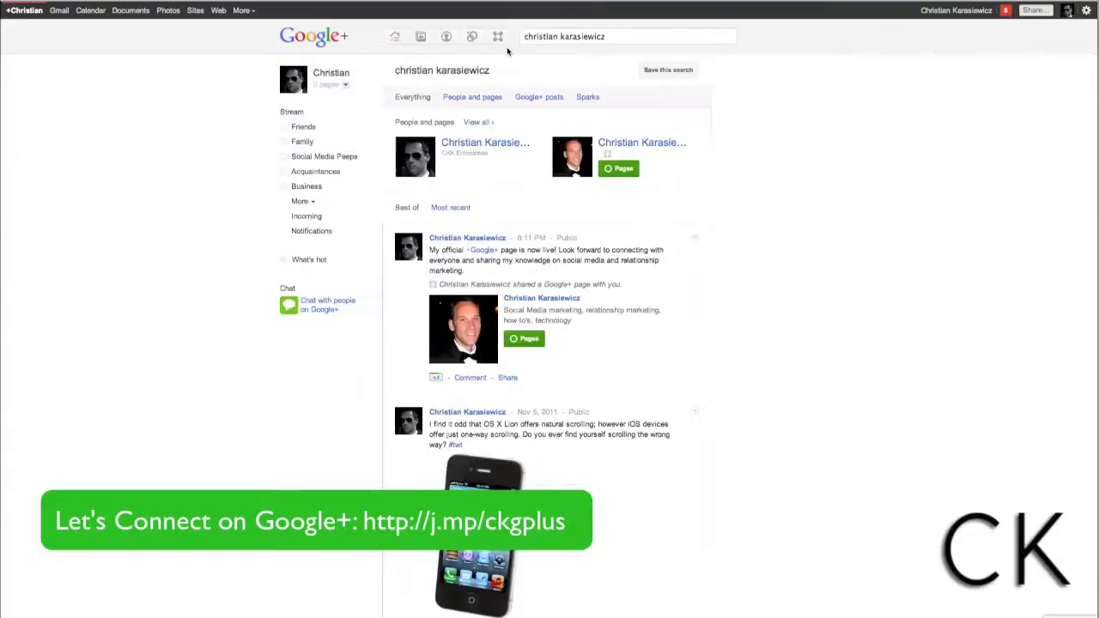